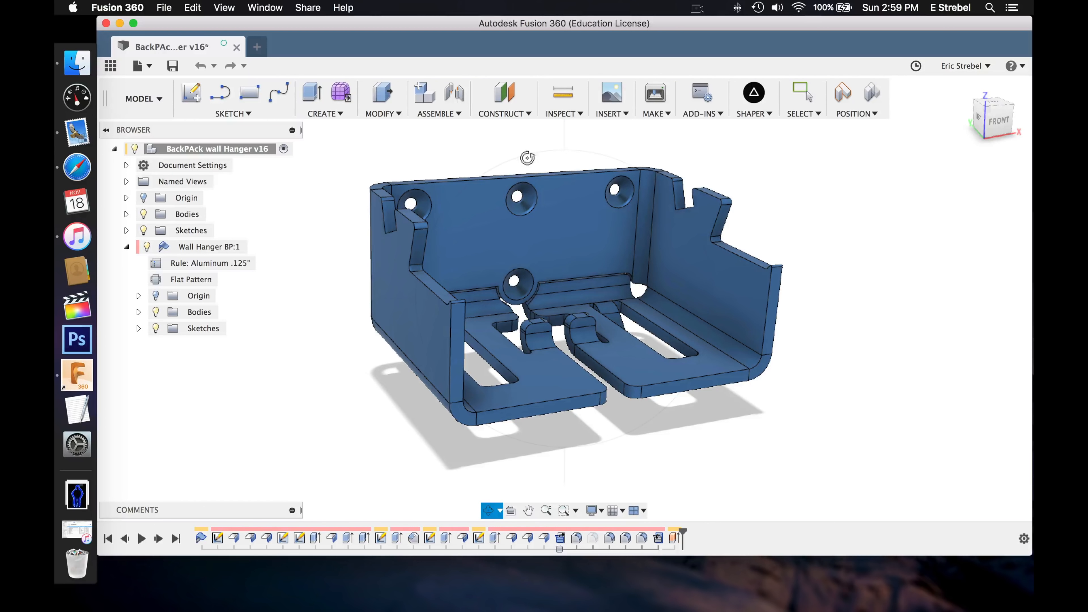
{"action": "mouse_move", "coordinate": [165, 8]}
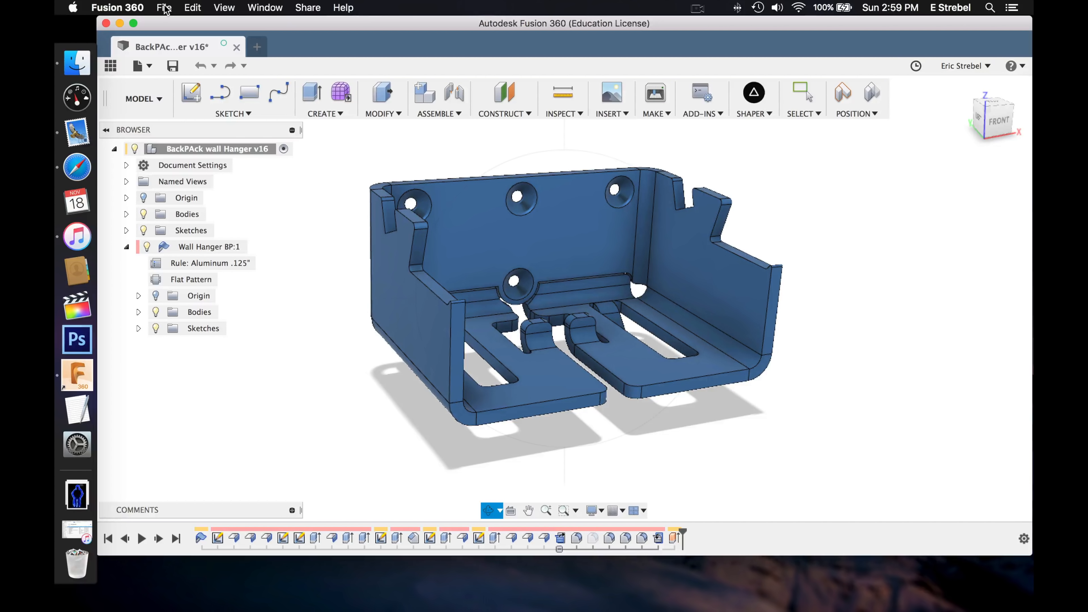
Step: Capture the model's front view as a PNG named 'front view' with transparent background turned off
{"action": "left_click", "coordinate": [164, 7]}
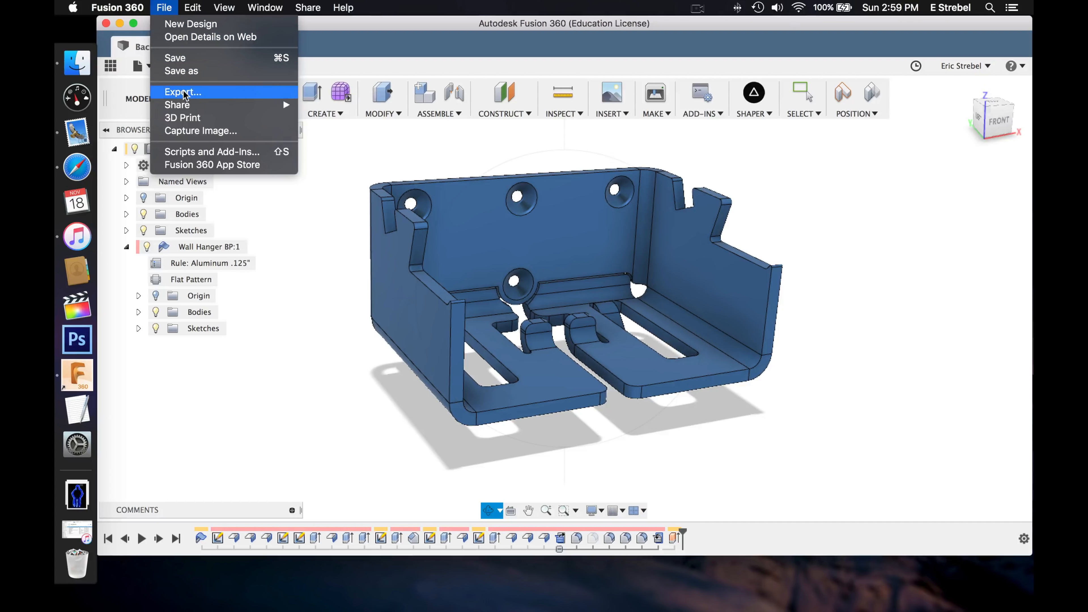
{"action": "mouse_move", "coordinate": [201, 131]}
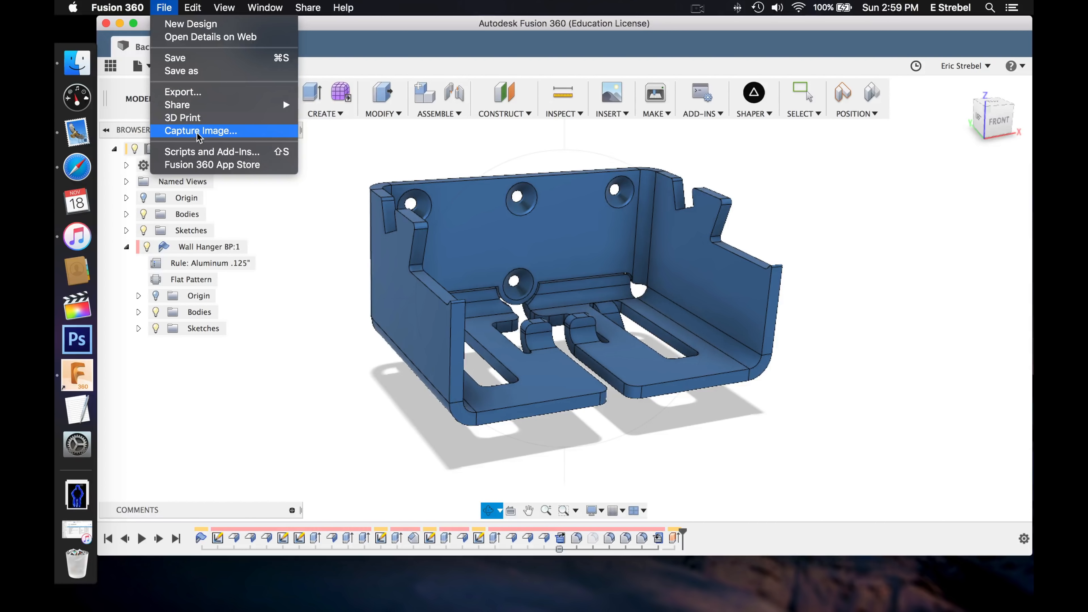
{"action": "left_click", "coordinate": [201, 131]}
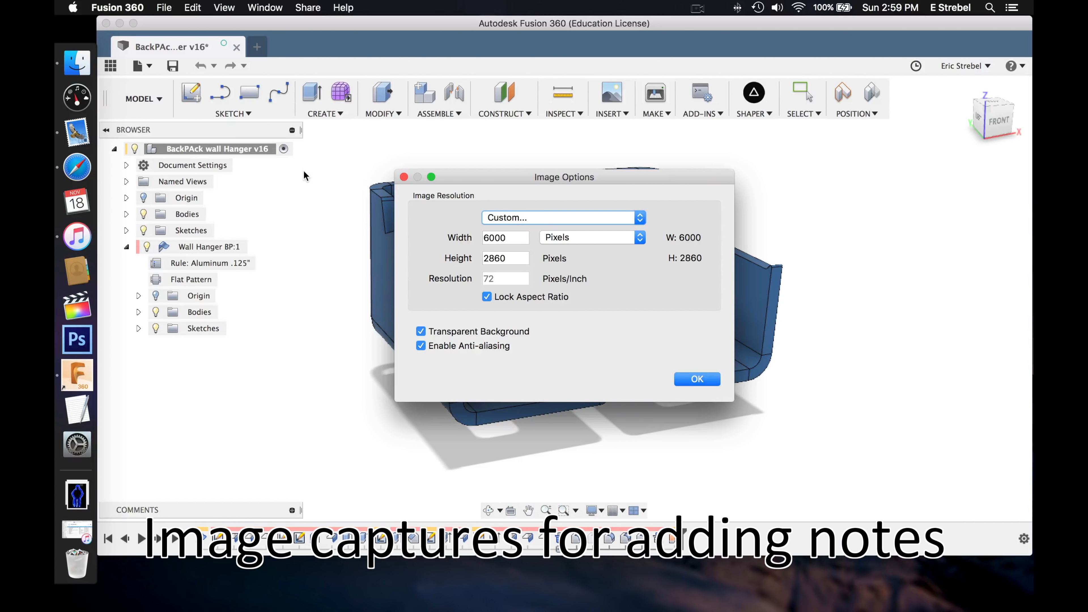
{"action": "mouse_move", "coordinate": [378, 294]}
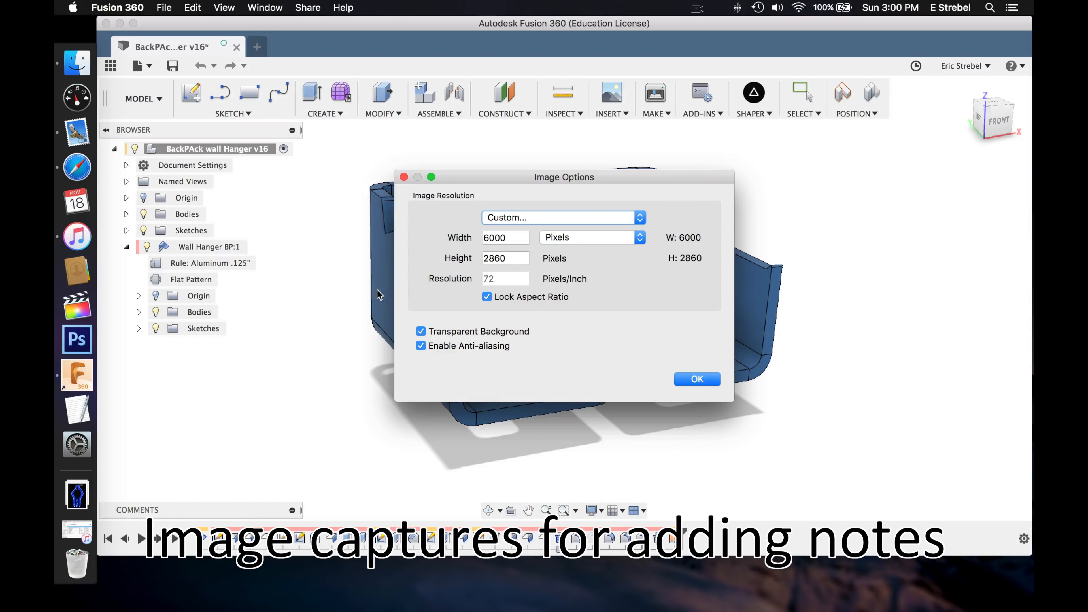
{"action": "left_click", "coordinate": [420, 331]}
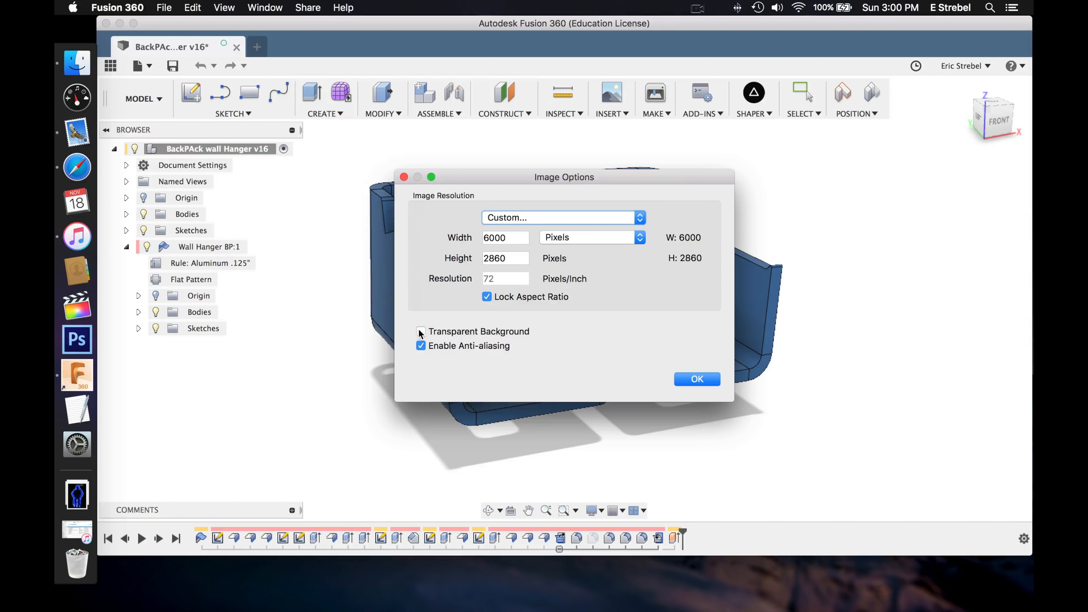
{"action": "left_click", "coordinate": [697, 379]}
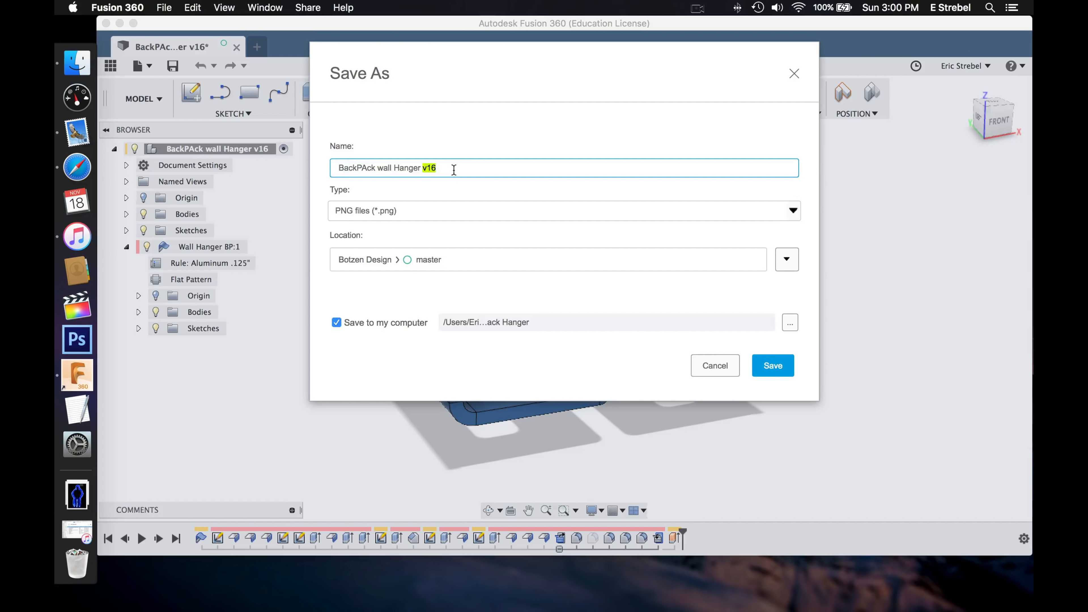
{"action": "type", "text": "f"}
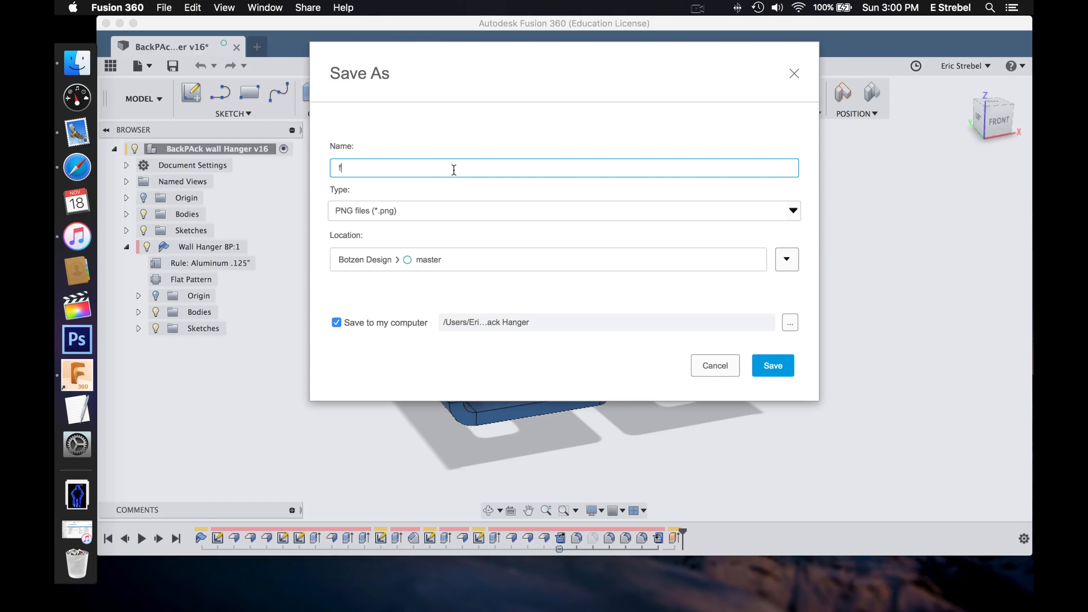
{"action": "type", "text": "ront view"}
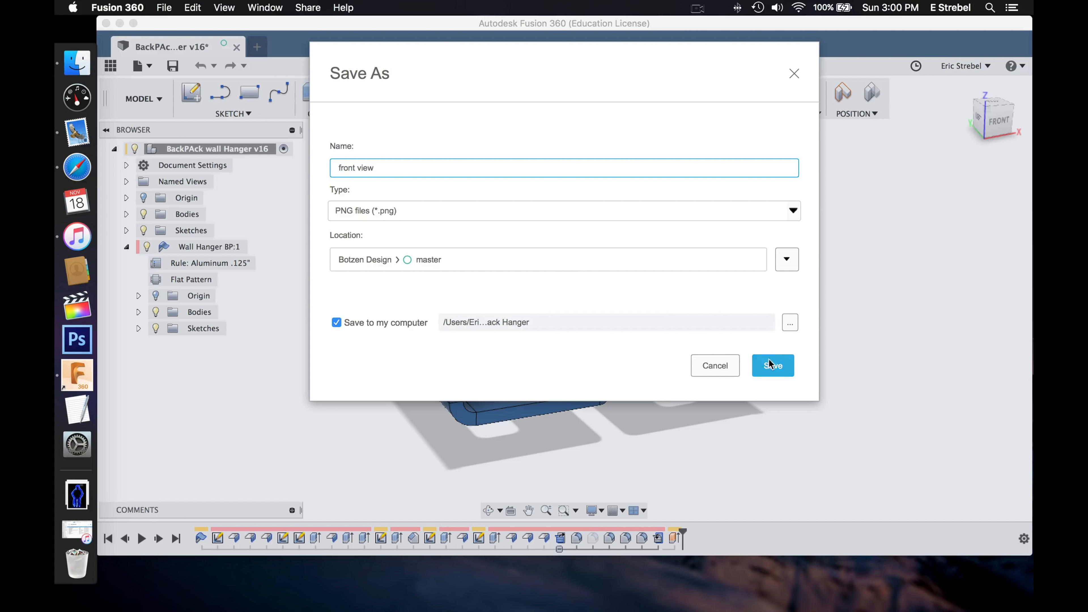
{"action": "left_click", "coordinate": [772, 365]}
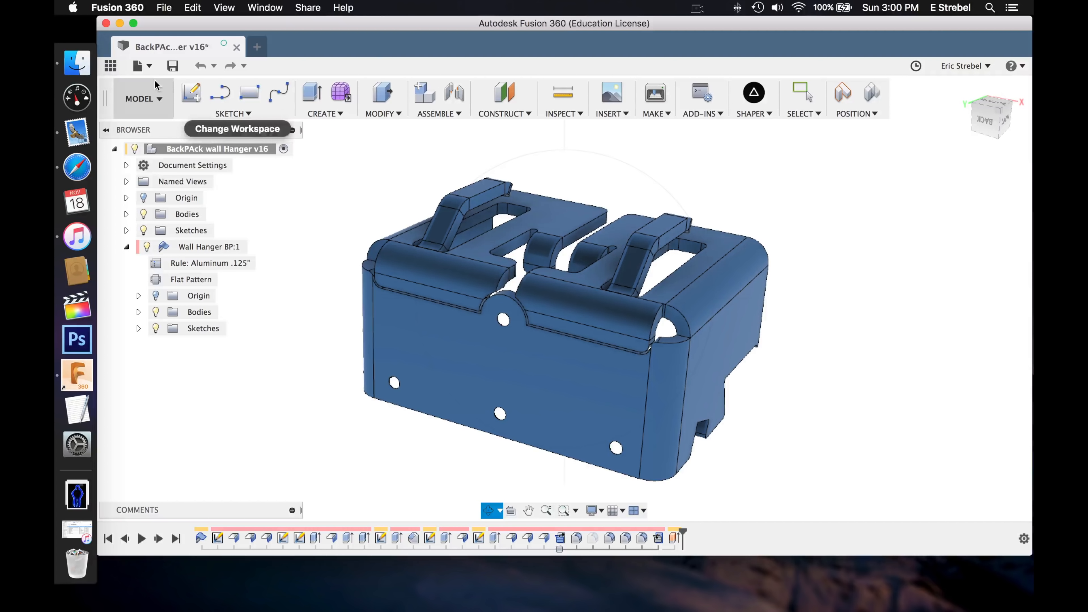
Step: Capture a second image of the orbited model named 'Alfred back view'
{"action": "left_click", "coordinate": [164, 7]}
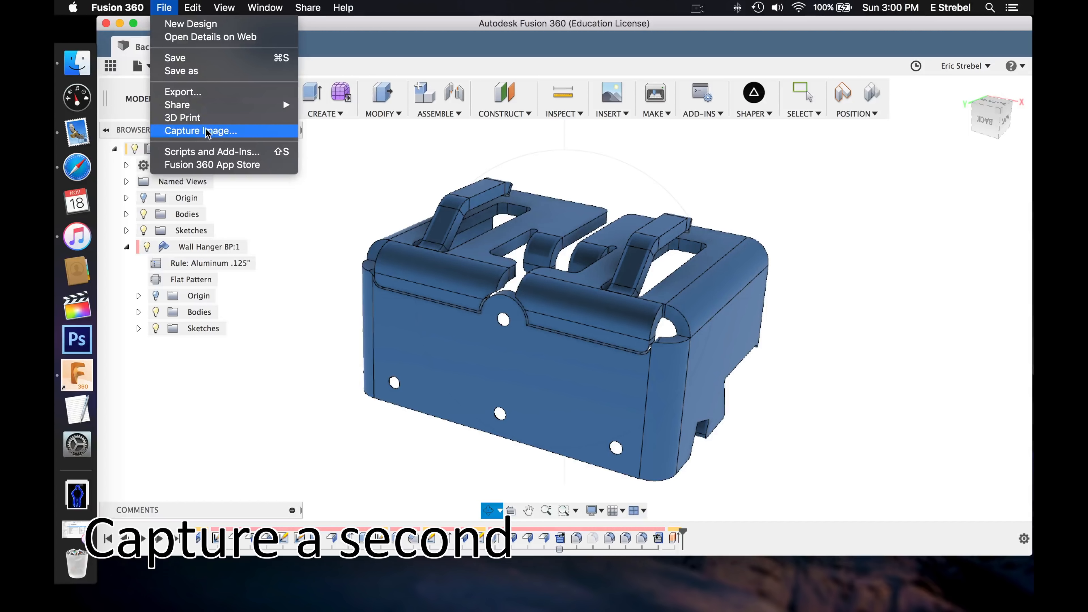
{"action": "left_click", "coordinate": [200, 130]}
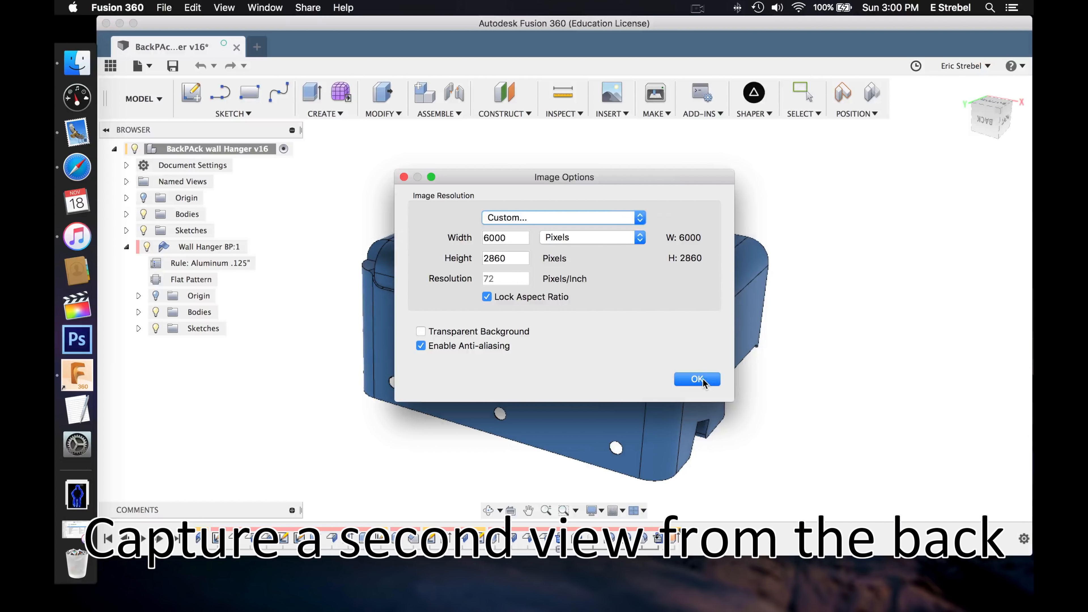
{"action": "left_click", "coordinate": [697, 380]}
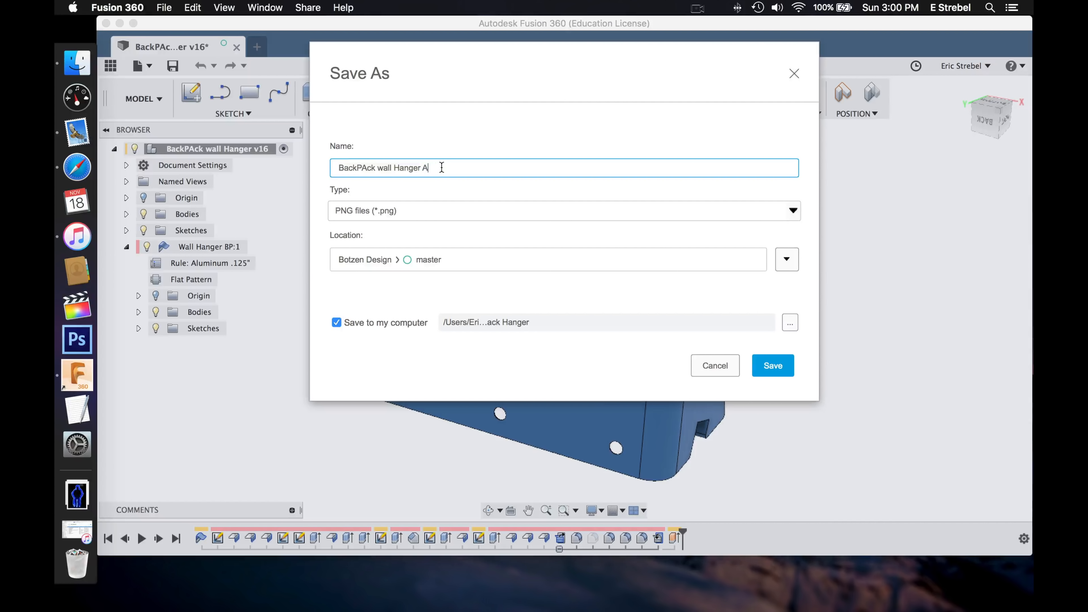
{"action": "type", "text": "lfred back"}
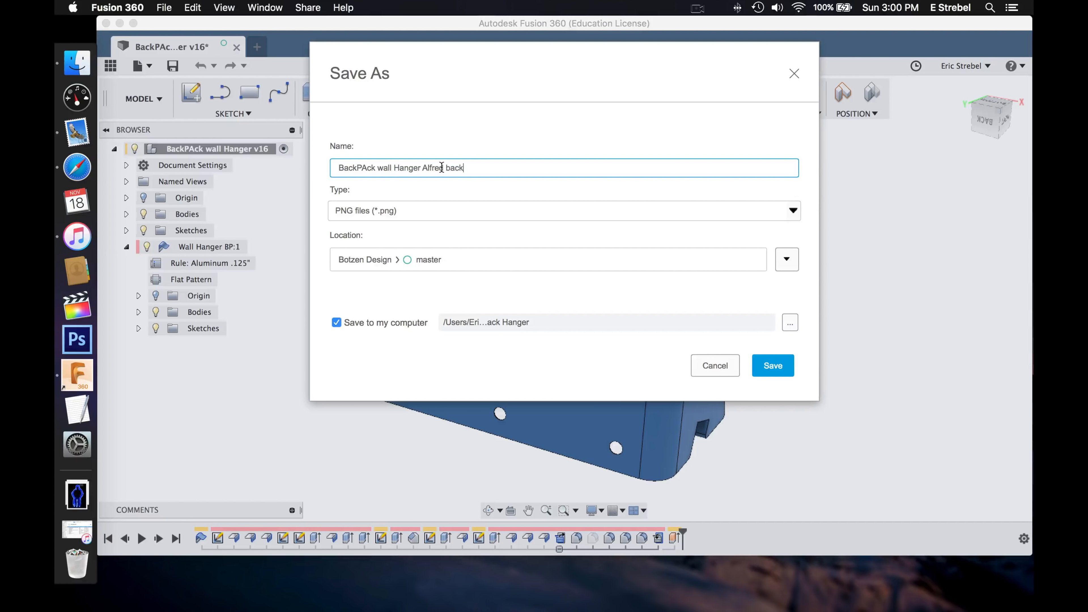
{"action": "type", "text": "view"}
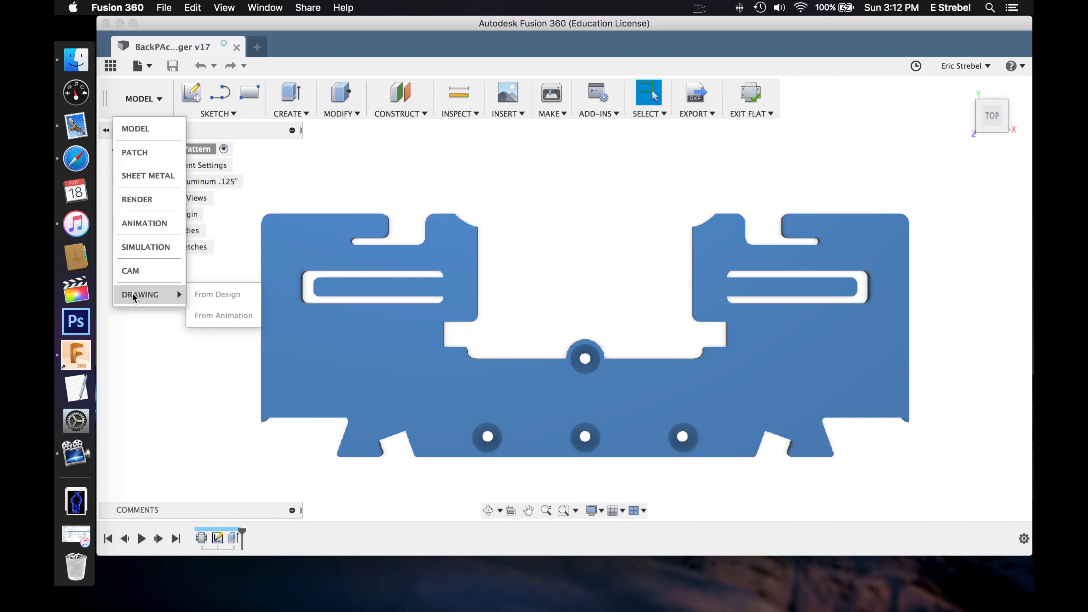
Step: Create a new drawing from the design on an A4 sheet and place the flat pattern base view
{"action": "left_click", "coordinate": [217, 294]}
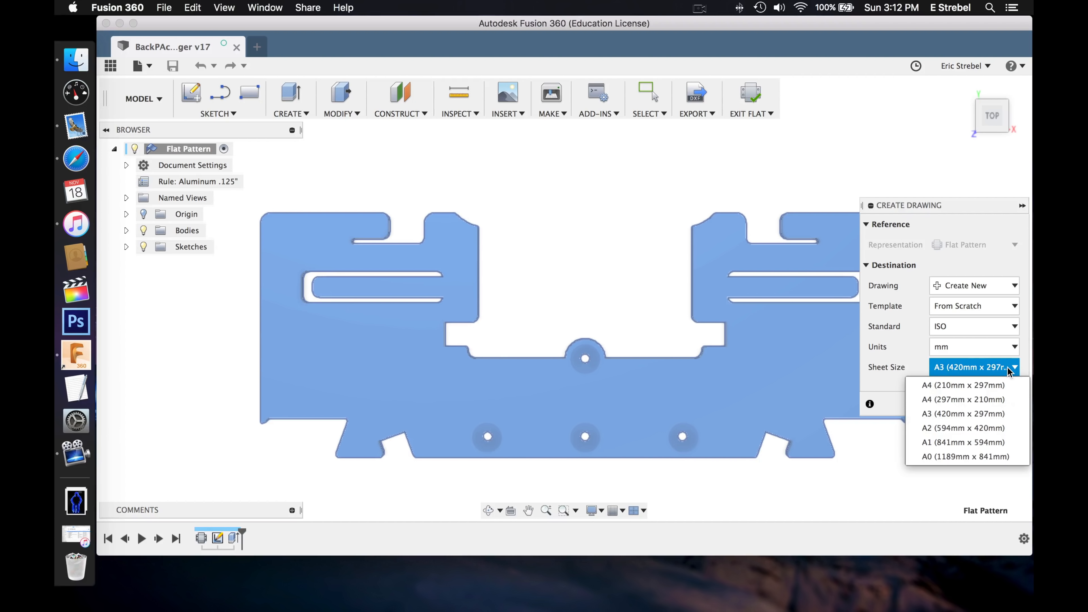
{"action": "left_click", "coordinate": [962, 399]}
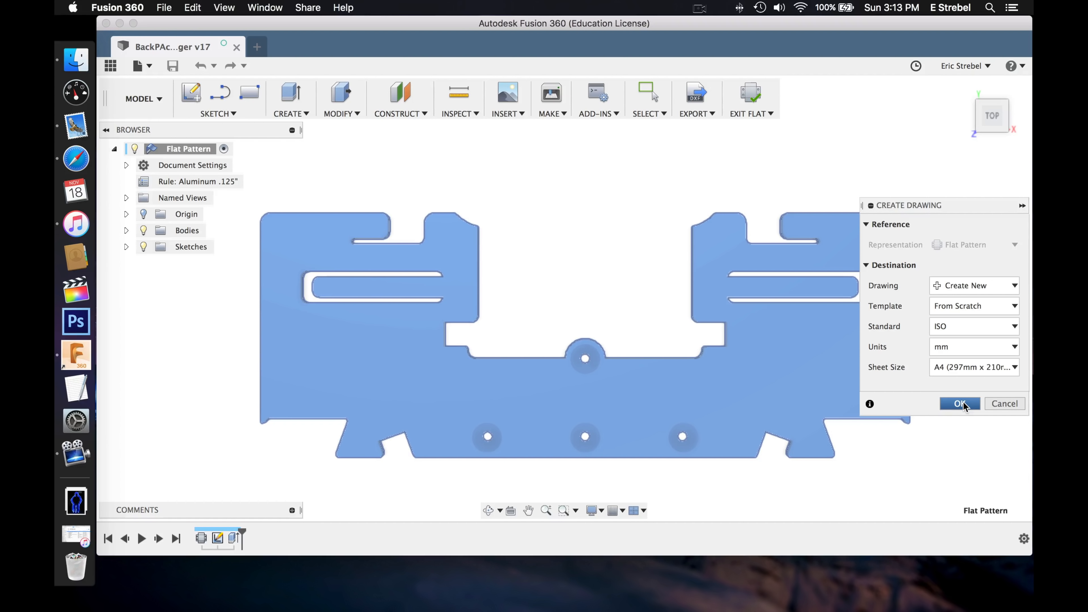
{"action": "left_click", "coordinate": [960, 403]}
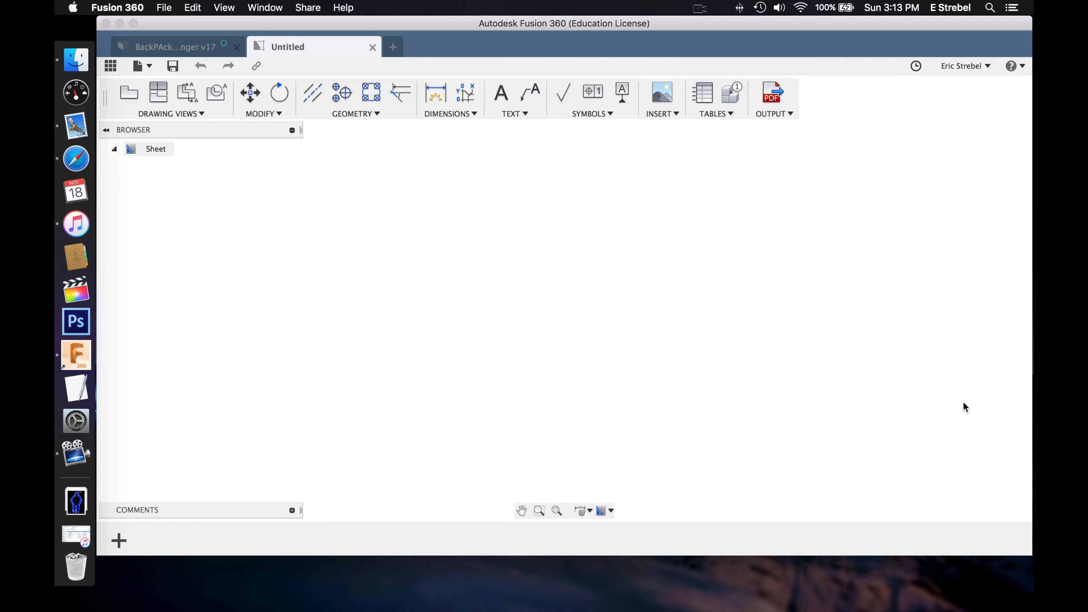
{"action": "left_click", "coordinate": [129, 93]}
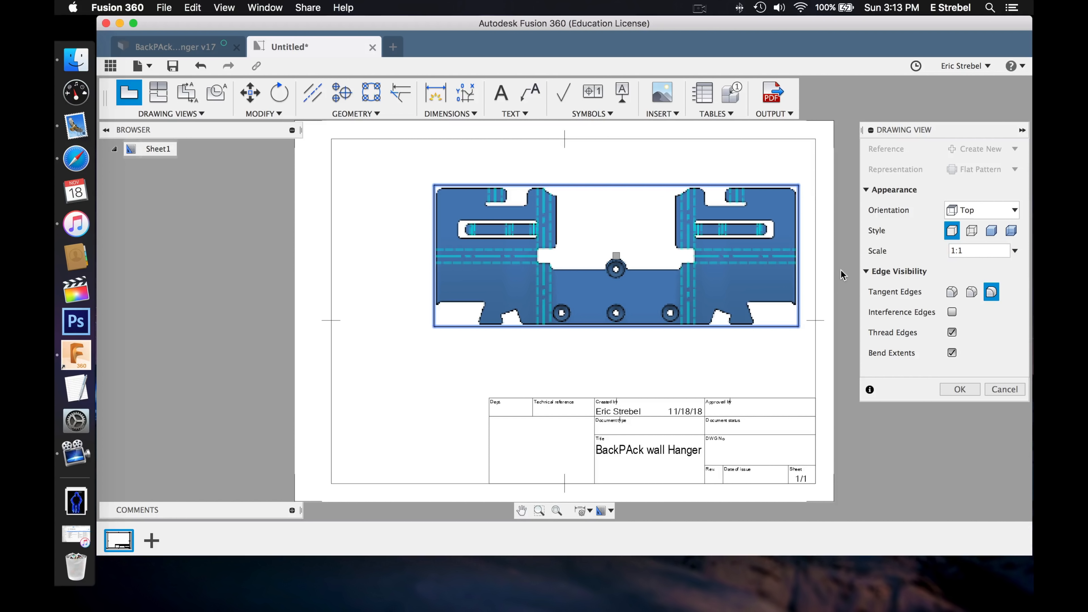
{"action": "mouse_move", "coordinate": [957, 385]}
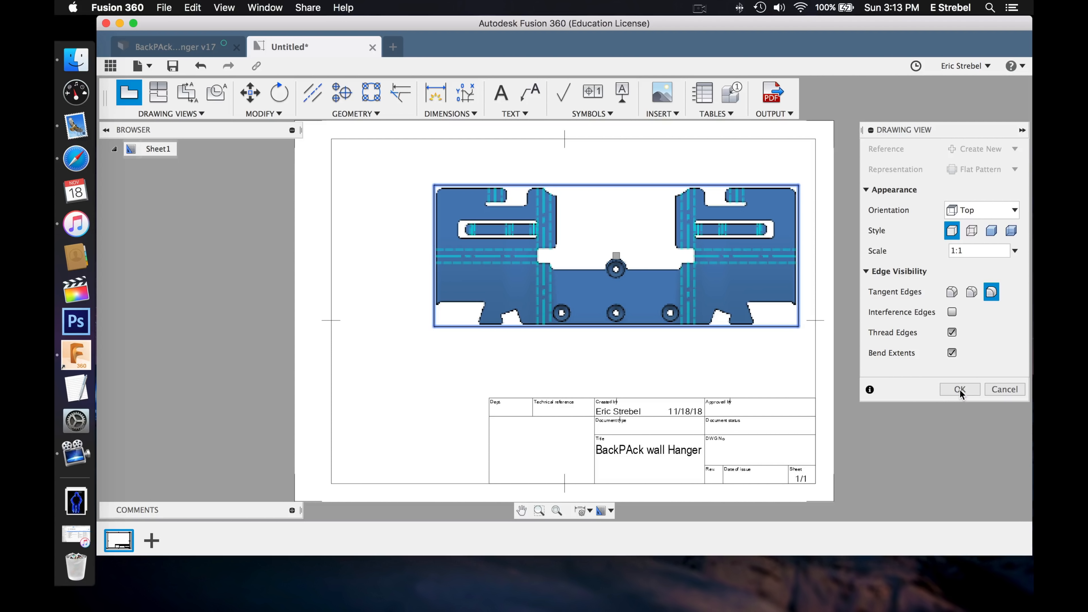
{"action": "left_click", "coordinate": [959, 389]}
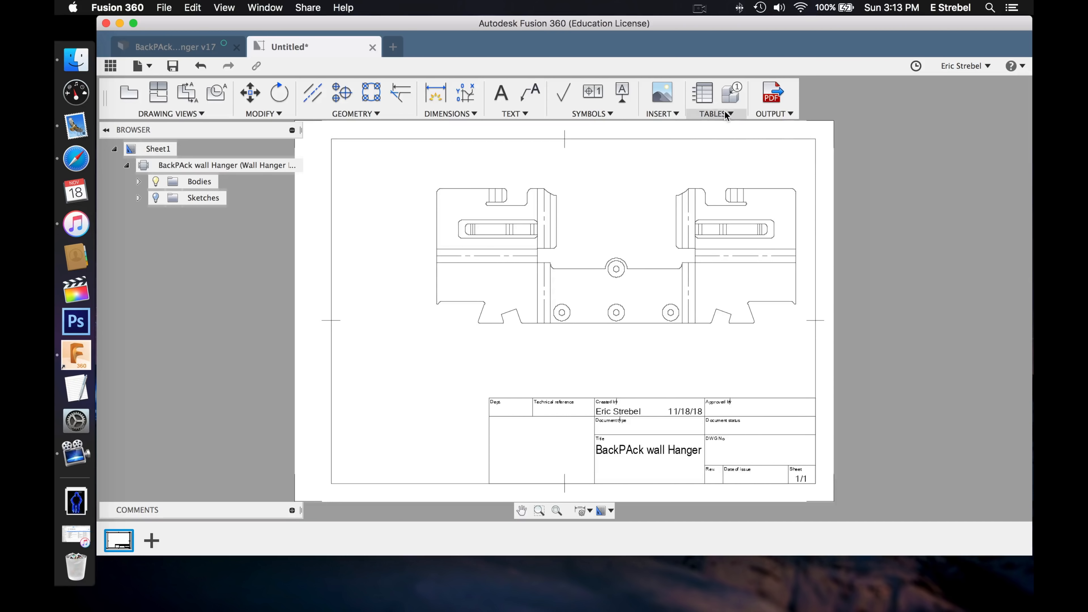
Step: Insert the 14-row bend table at the left of the sheet
{"action": "left_click", "coordinate": [702, 95]}
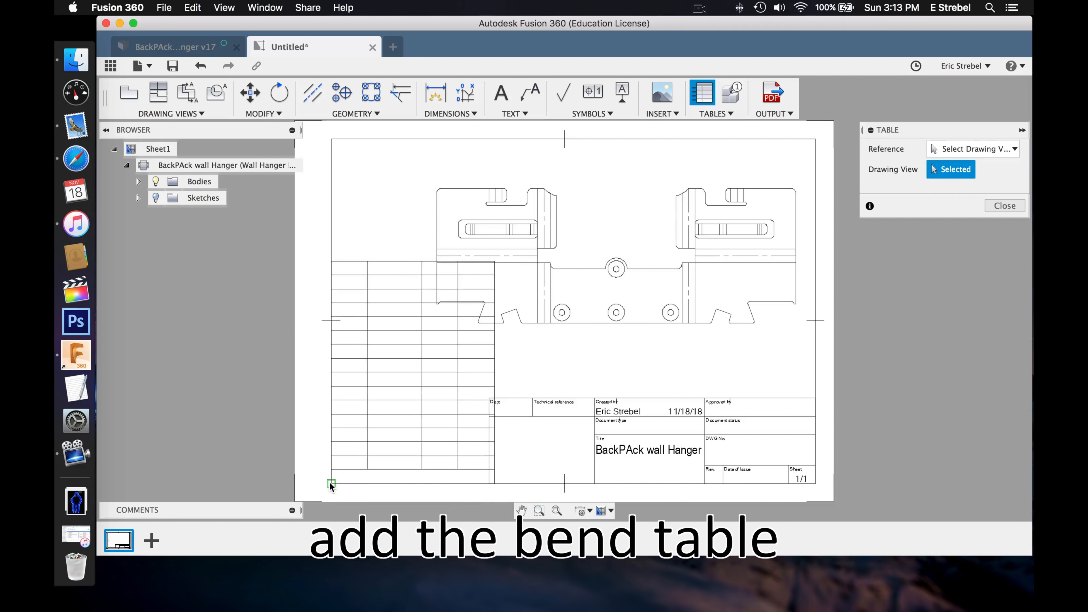
{"action": "left_click", "coordinate": [332, 484]}
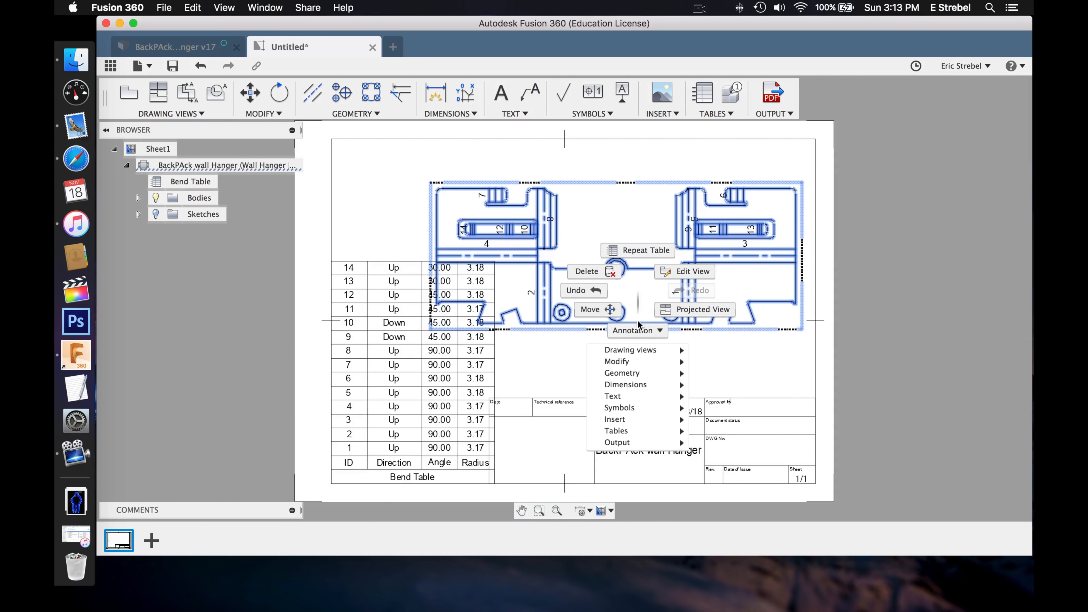
{"action": "left_click", "coordinate": [590, 309]}
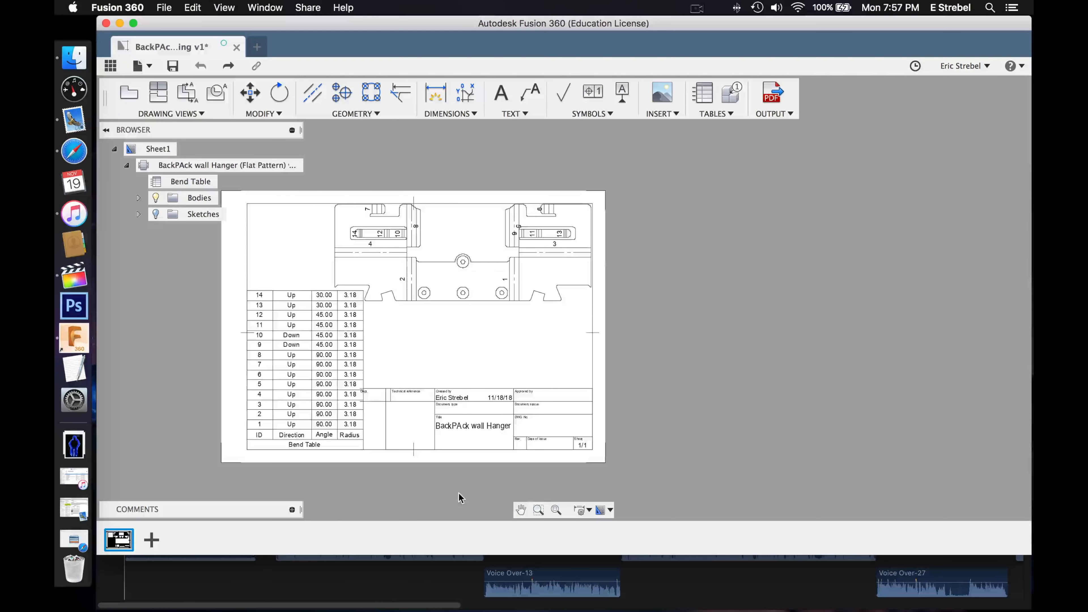
Step: Add a text note on units and the .dxf file plus overall dimensions to the sheet
{"action": "left_click", "coordinate": [448, 93]}
{"action": "type", "text": "For"}
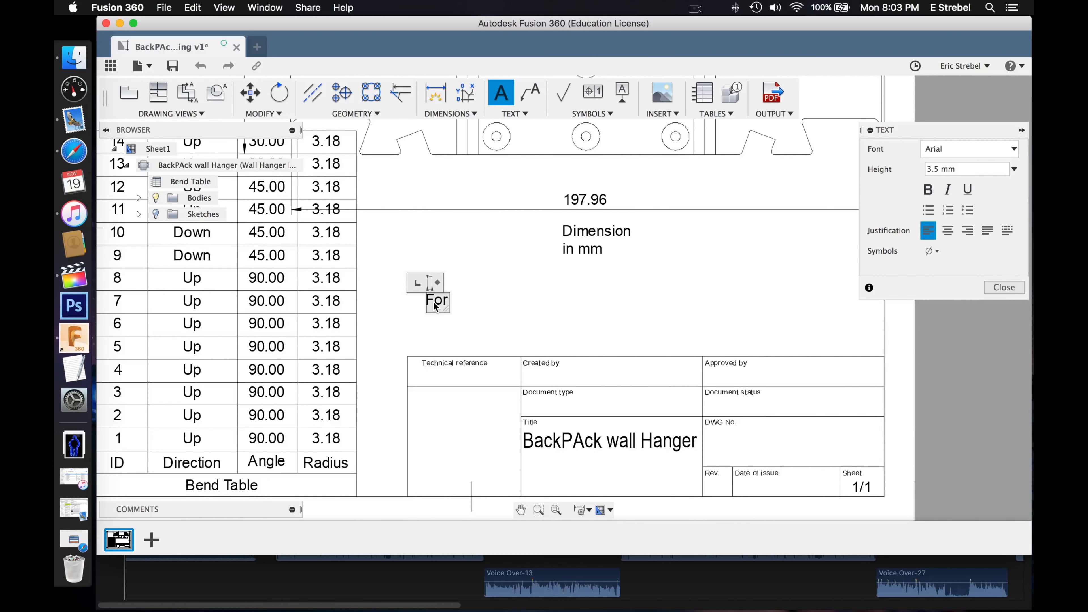
{"action": "type", "text": "full dimensions see .dxf file"}
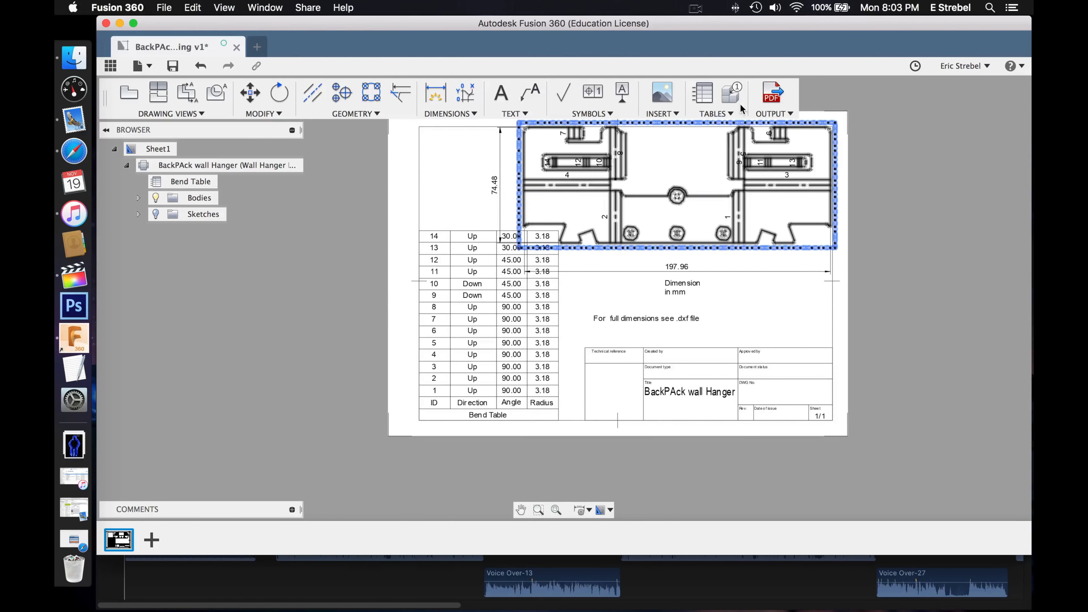
{"action": "left_click", "coordinate": [772, 94]}
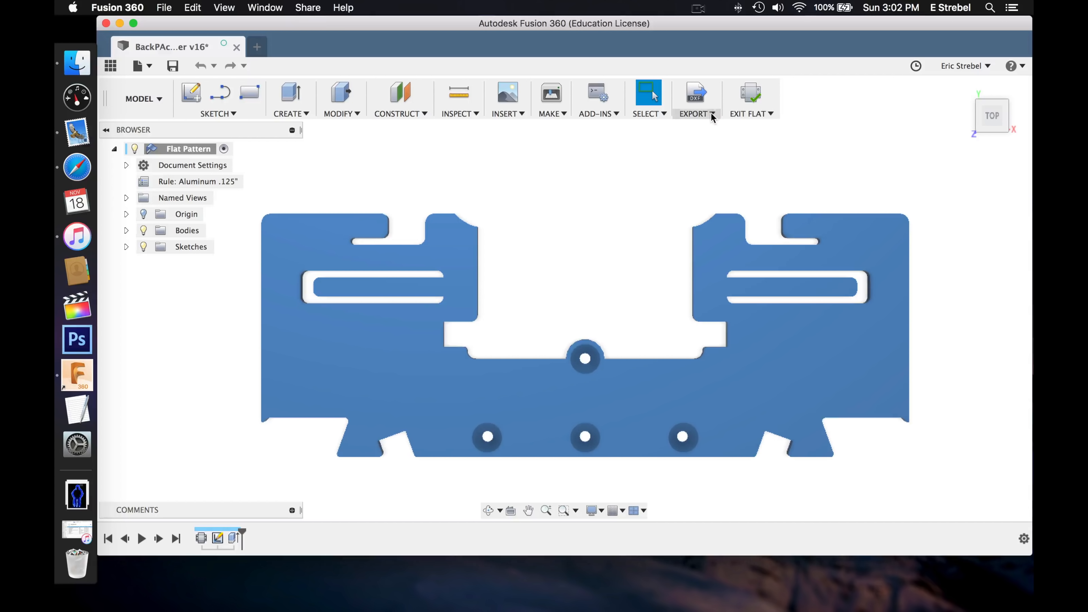
Step: Export the flat pattern as AlfredV1.dxf, replacing the existing file in the Alfred BackPack Hanger folder
{"action": "left_click", "coordinate": [696, 98]}
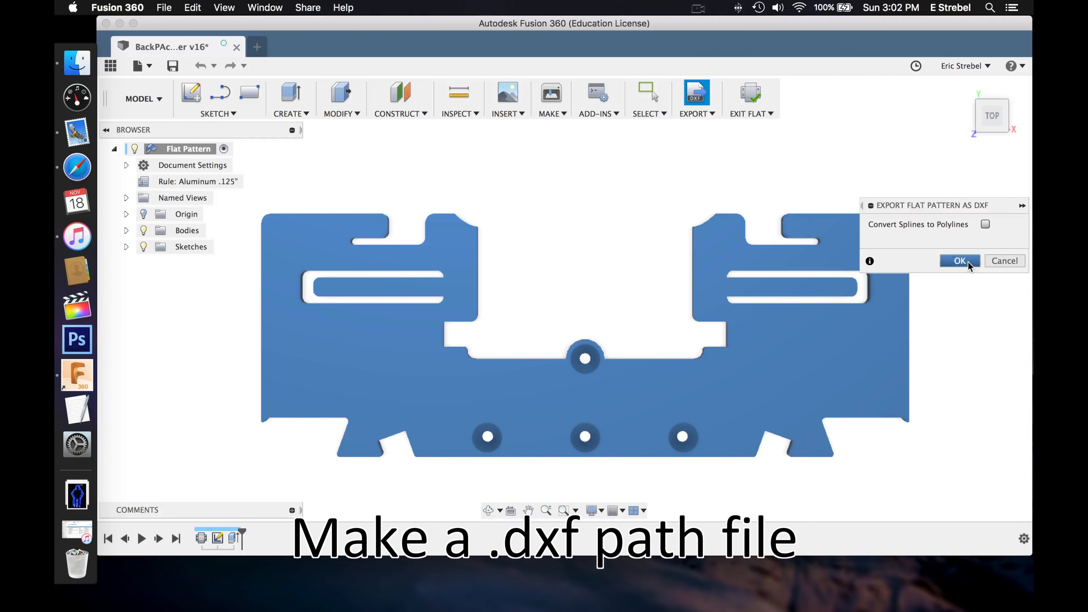
{"action": "left_click", "coordinate": [959, 260]}
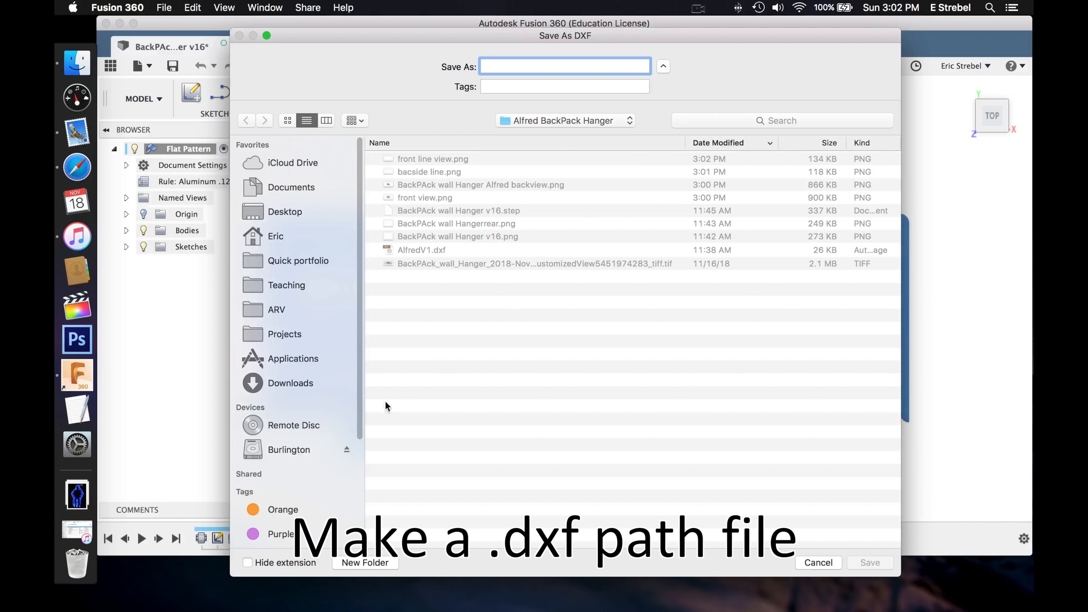
{"action": "mouse_move", "coordinate": [532, 97]}
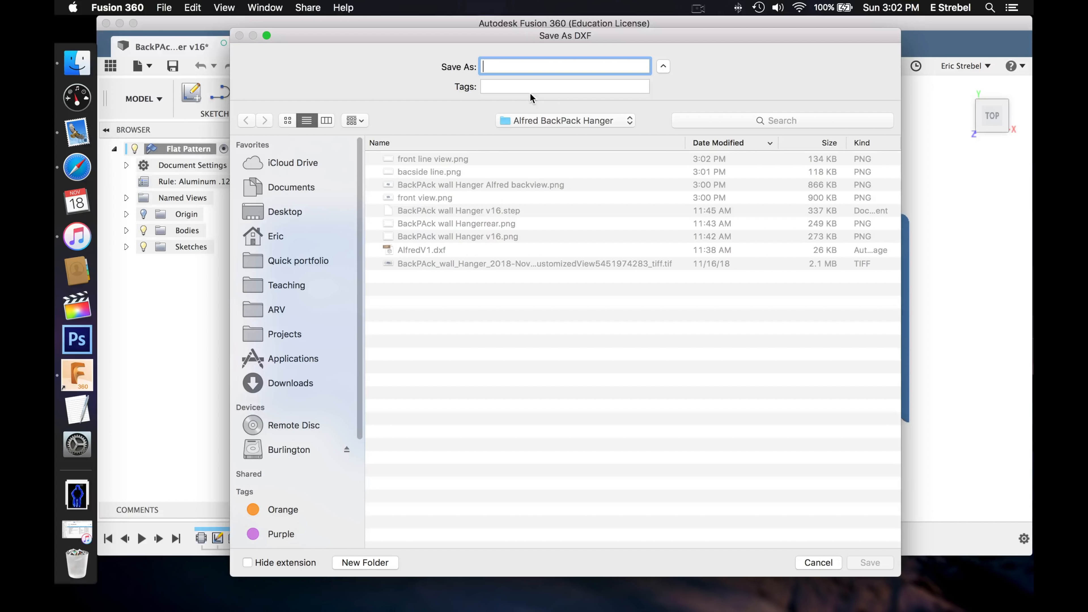
{"action": "mouse_move", "coordinate": [482, 203]}
{"action": "type", "text": "AlfredV1.dxf"}
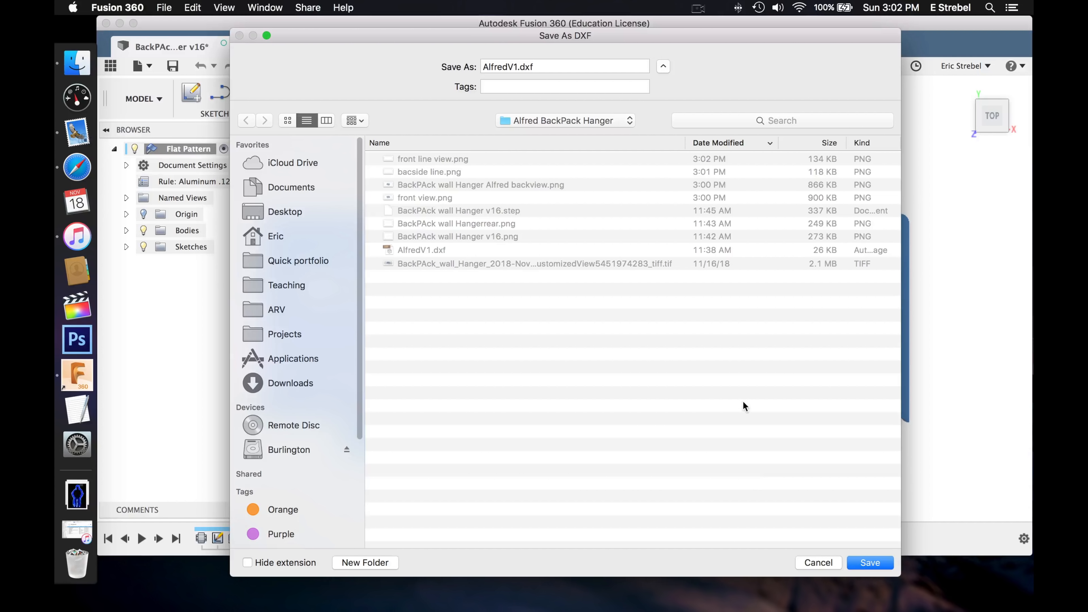
{"action": "left_click", "coordinate": [870, 563]}
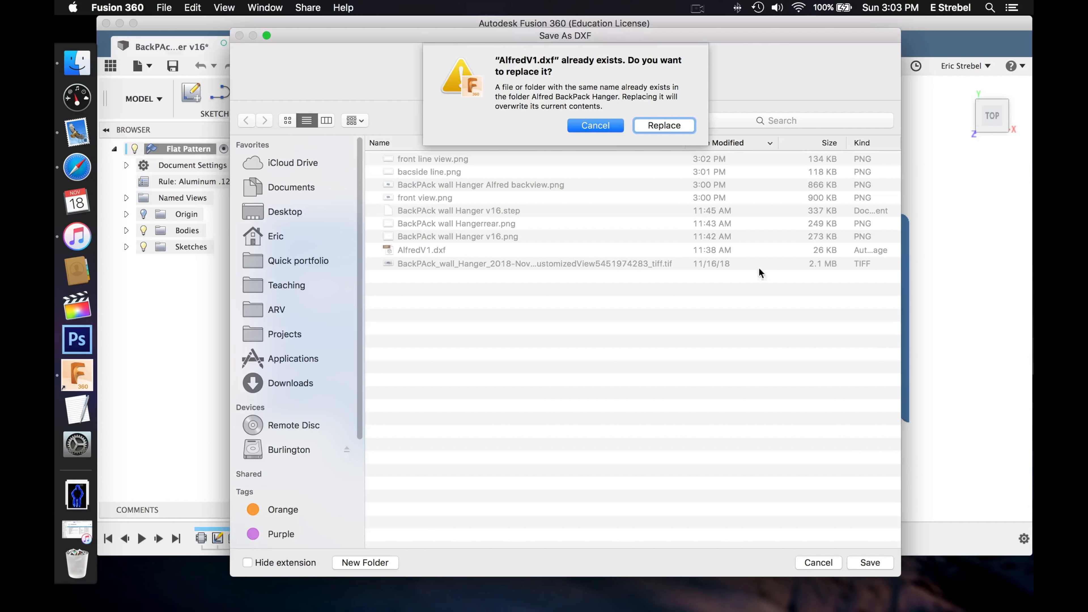
{"action": "left_click", "coordinate": [663, 126]}
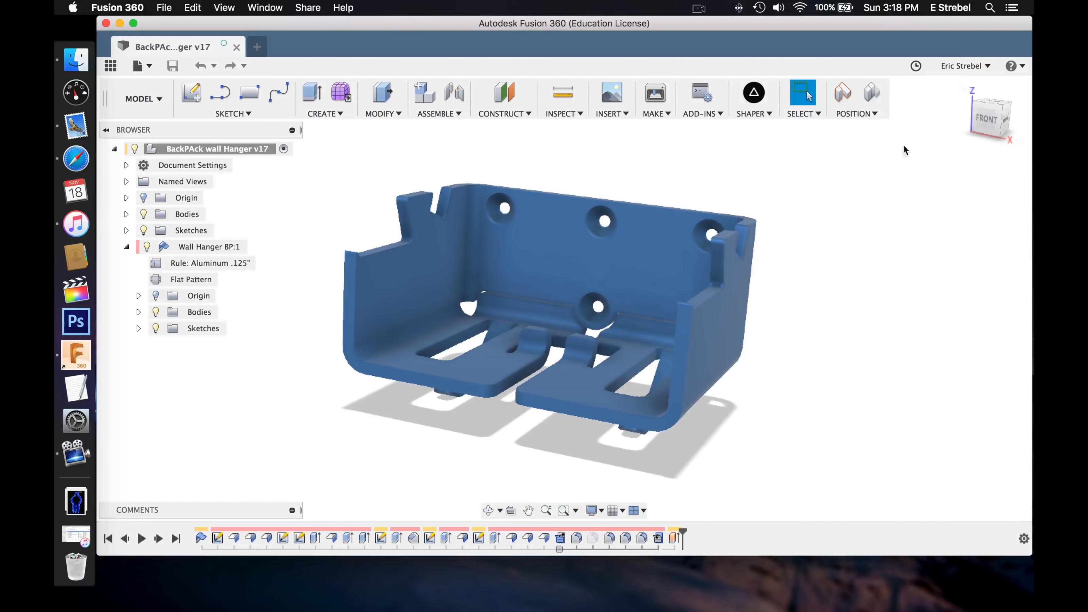
{"action": "mouse_move", "coordinate": [248, 92]}
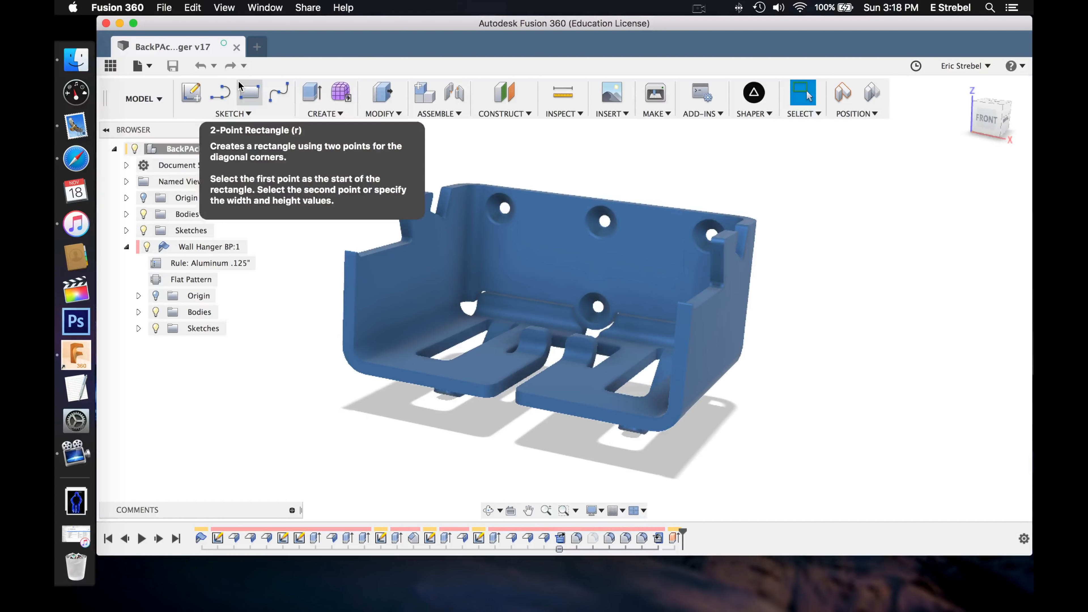
Step: Export the BackPAck wall Hanger v17 model as a STEP file saved to the computer
{"action": "left_click", "coordinate": [164, 7]}
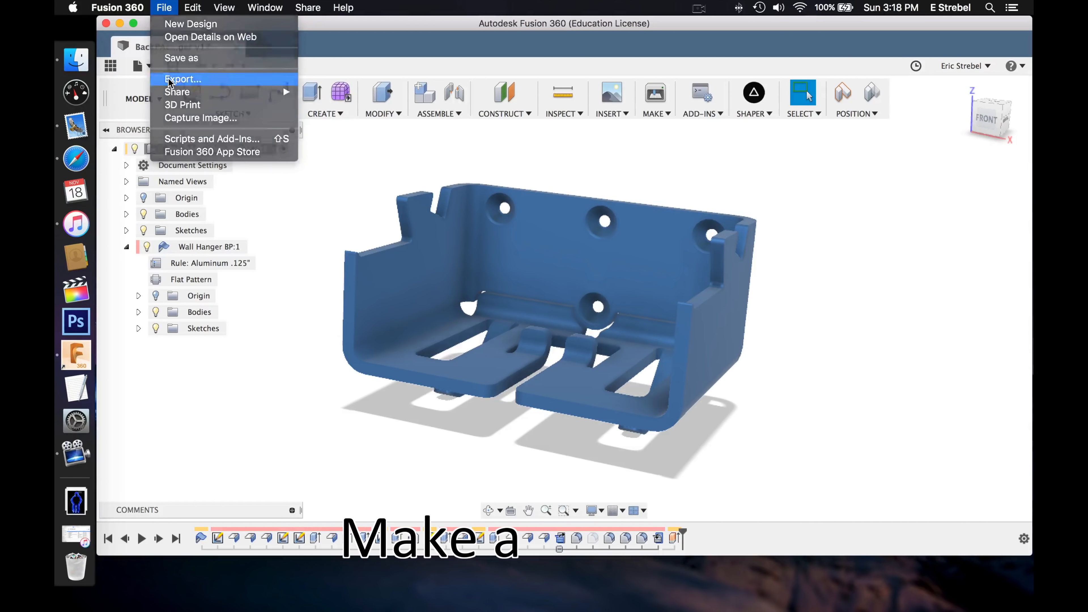
{"action": "left_click", "coordinate": [182, 78]}
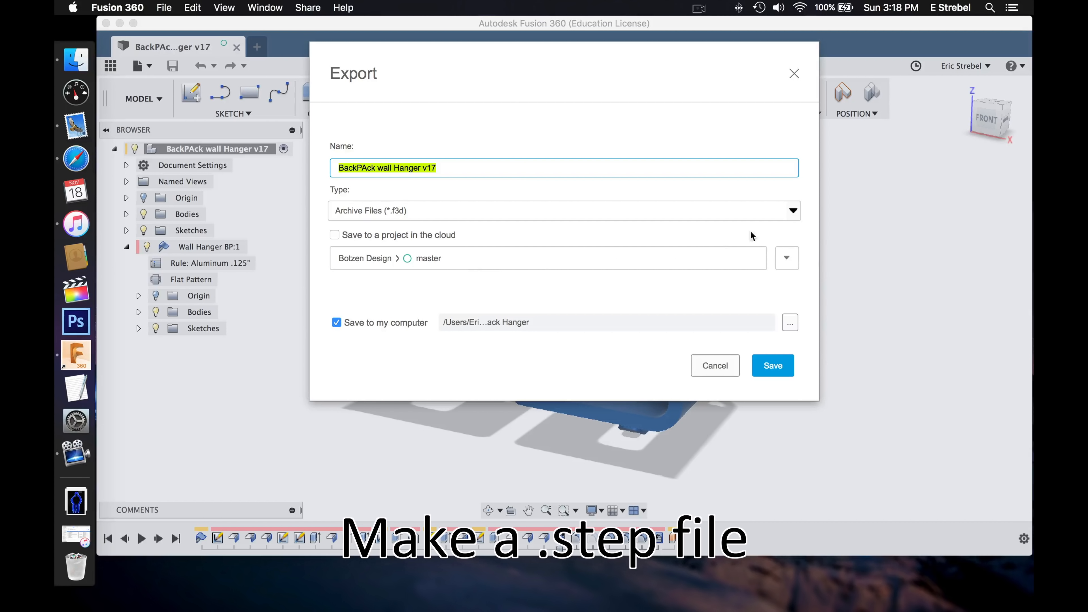
{"action": "left_click", "coordinate": [791, 210]}
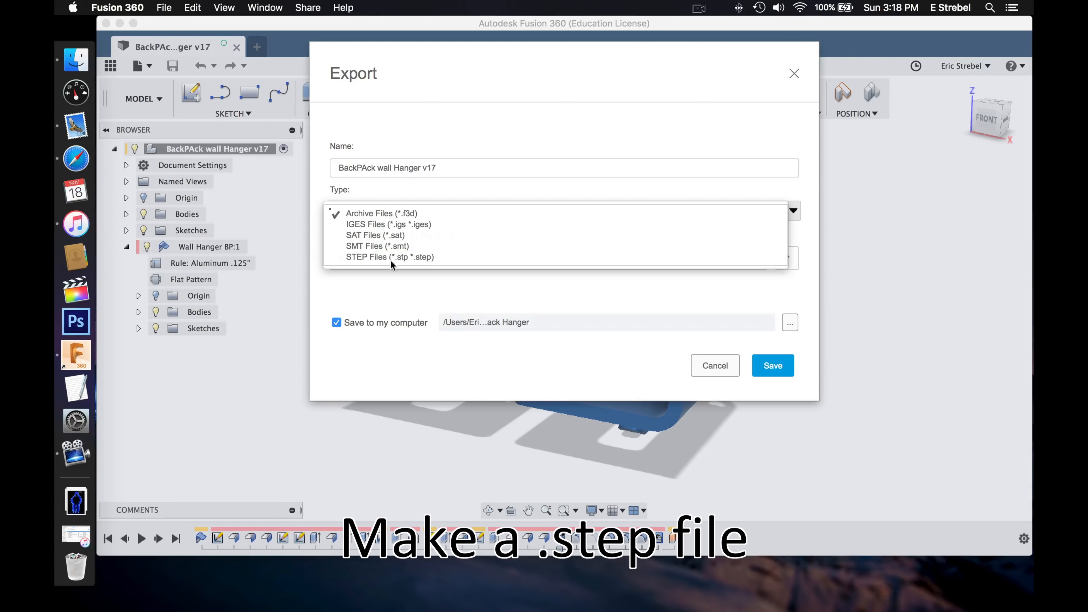
{"action": "left_click", "coordinate": [389, 256]}
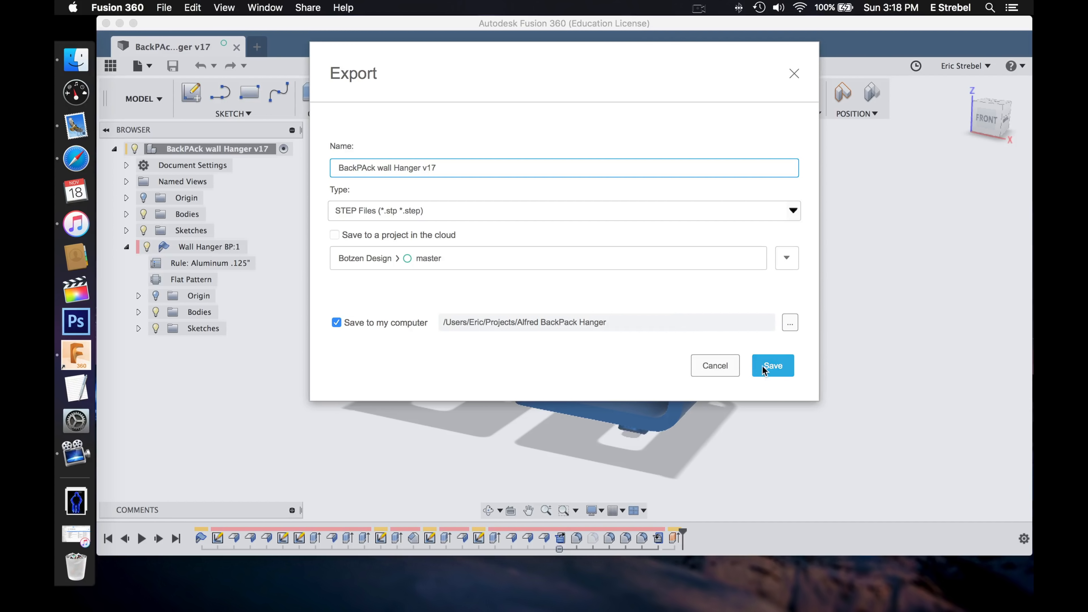
{"action": "left_click", "coordinate": [773, 365]}
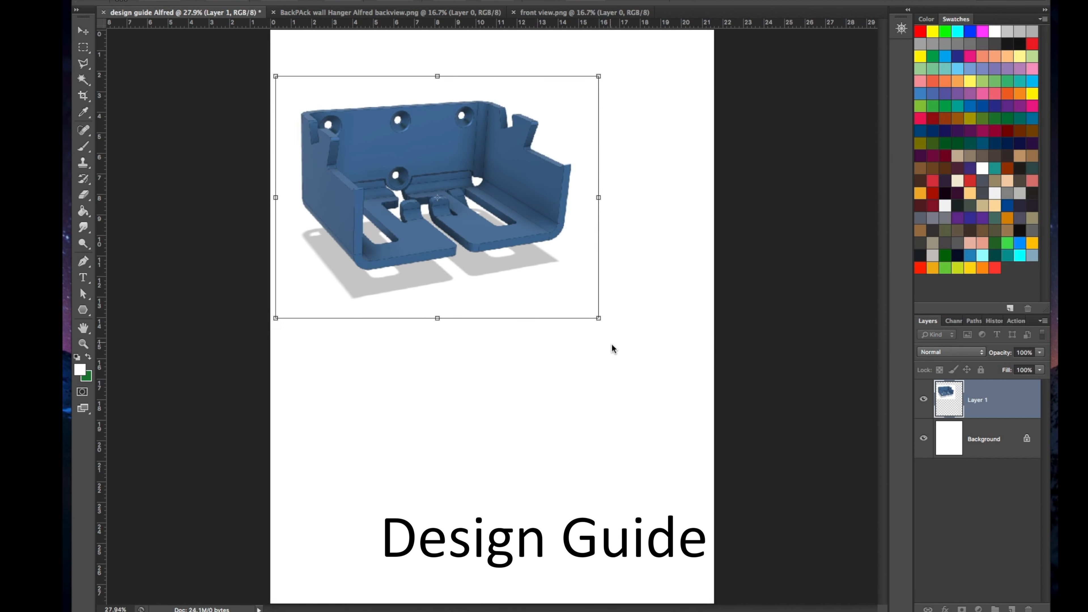
Step: Commit the placed front view render in the upper part of the design guide page
{"action": "left_click", "coordinate": [381, 12]}
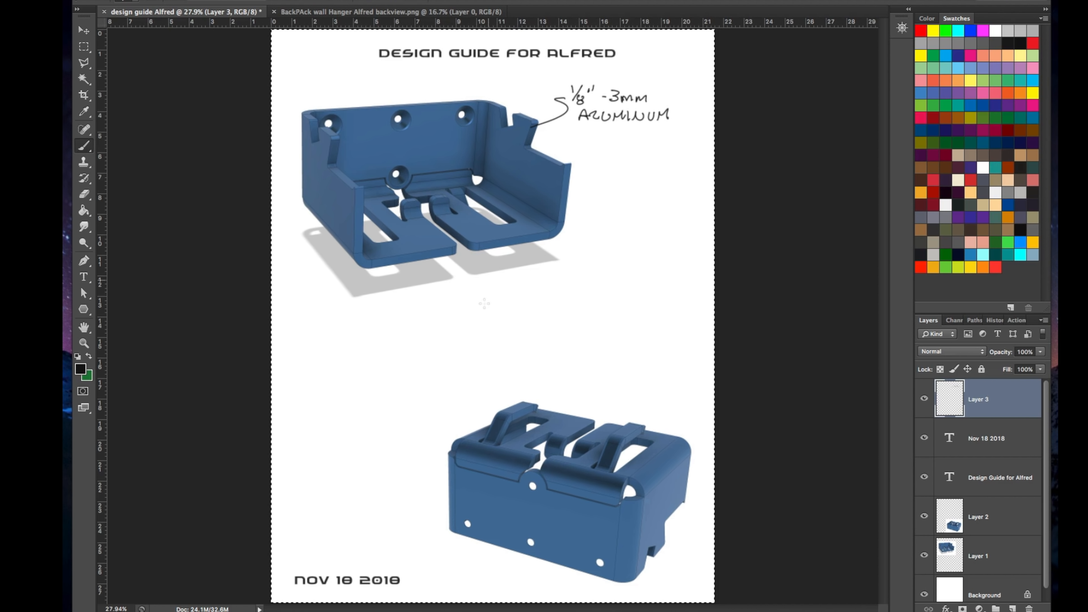
{"action": "mouse_move", "coordinate": [720, 256]}
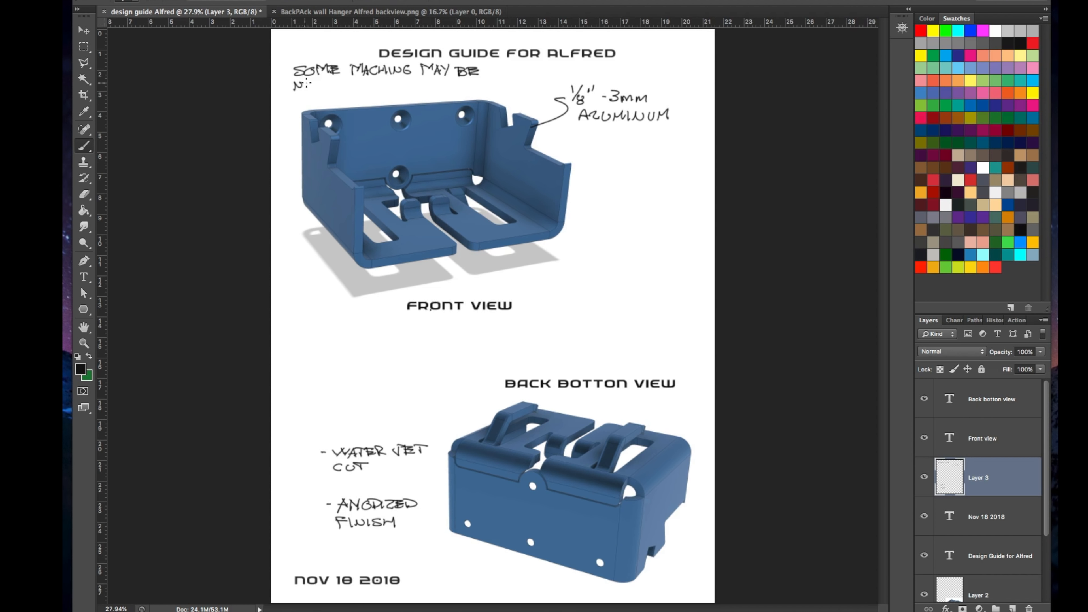
Step: Write the 'NEEDED FOR COUNTERSINK' machining note and the 5052 aluminum grade on the guide
{"action": "type", "text": "NEEDED FOR"}
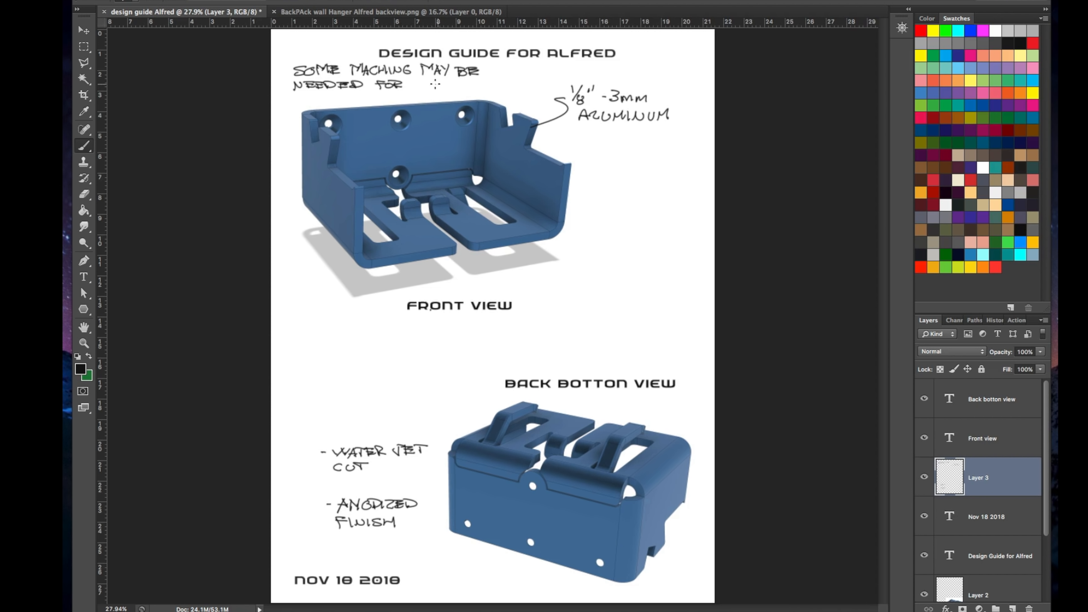
{"action": "type", "text": "COUNTERSINK"}
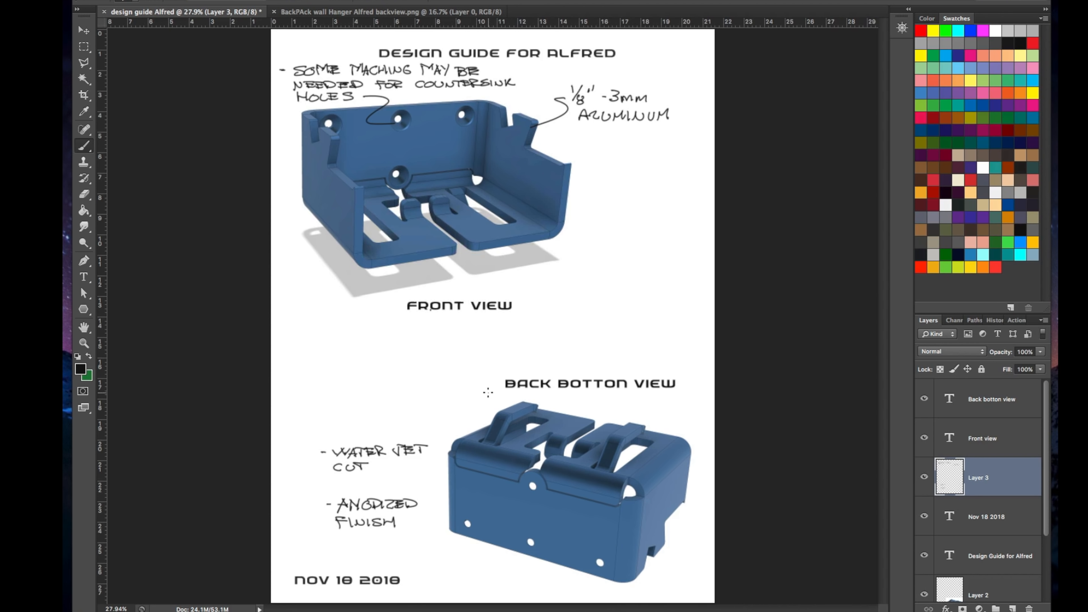
{"action": "mouse_move", "coordinate": [591, 175]}
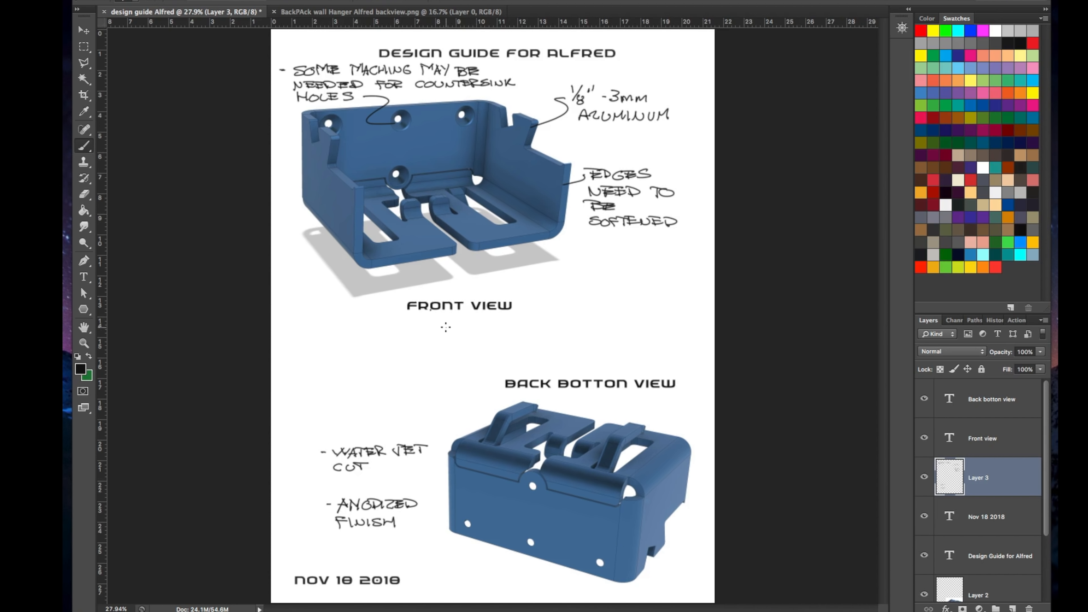
{"action": "mouse_move", "coordinate": [584, 131]}
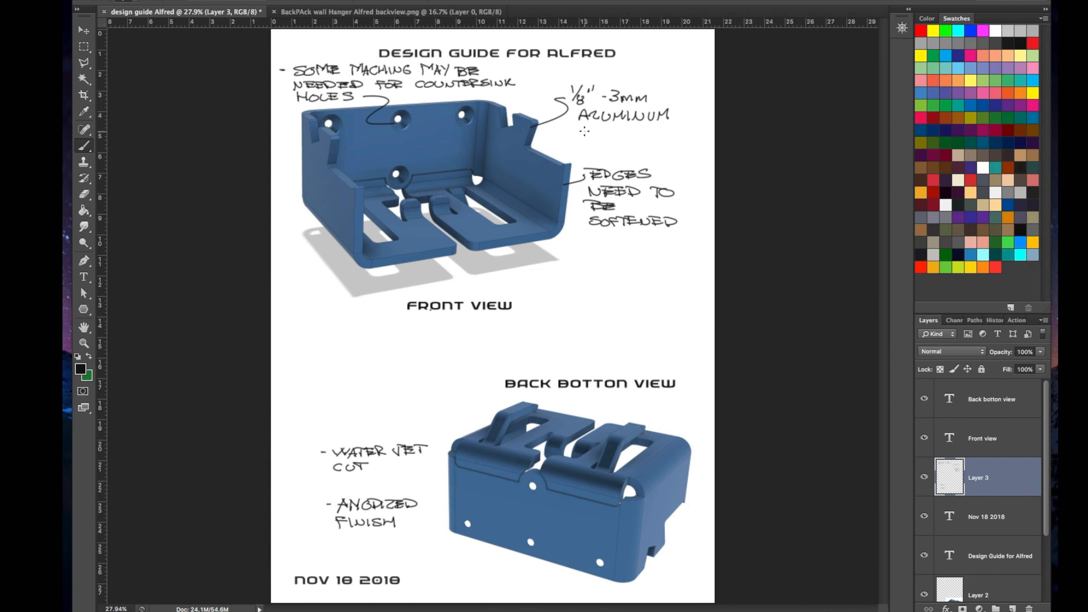
{"action": "type", "text": "5052"}
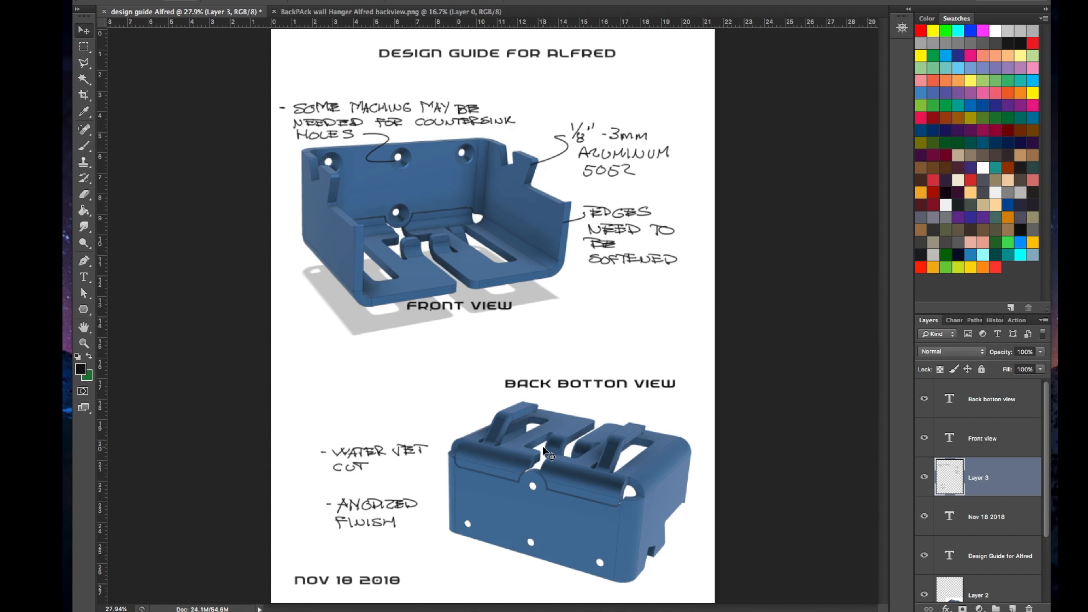
Step: Recolor the title red and save the design guide as a Photoshop PDF
{"action": "left_click", "coordinate": [985, 438]}
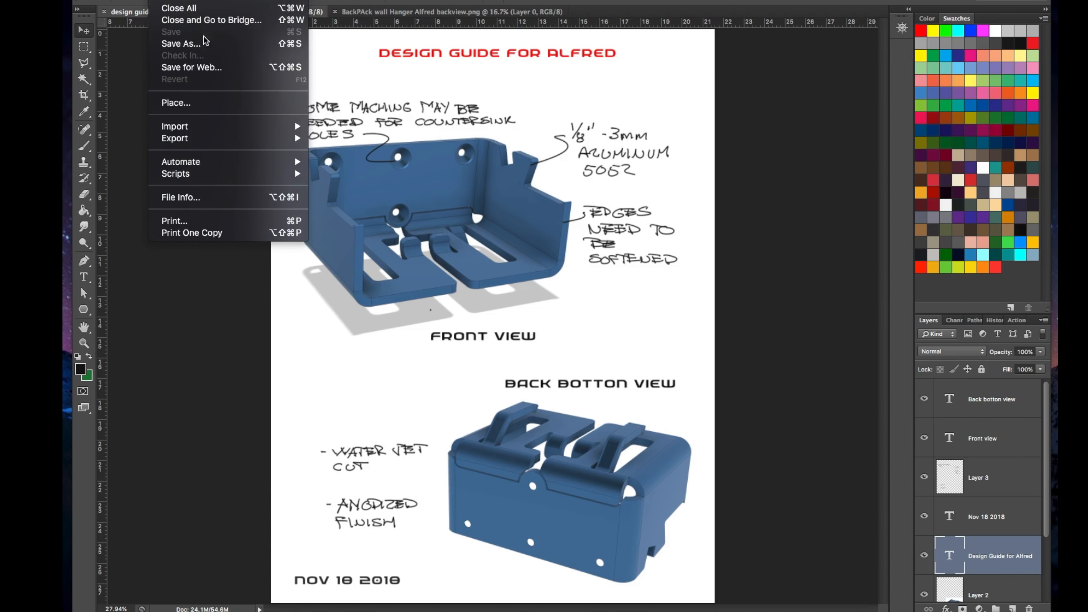
{"action": "left_click", "coordinate": [180, 43]}
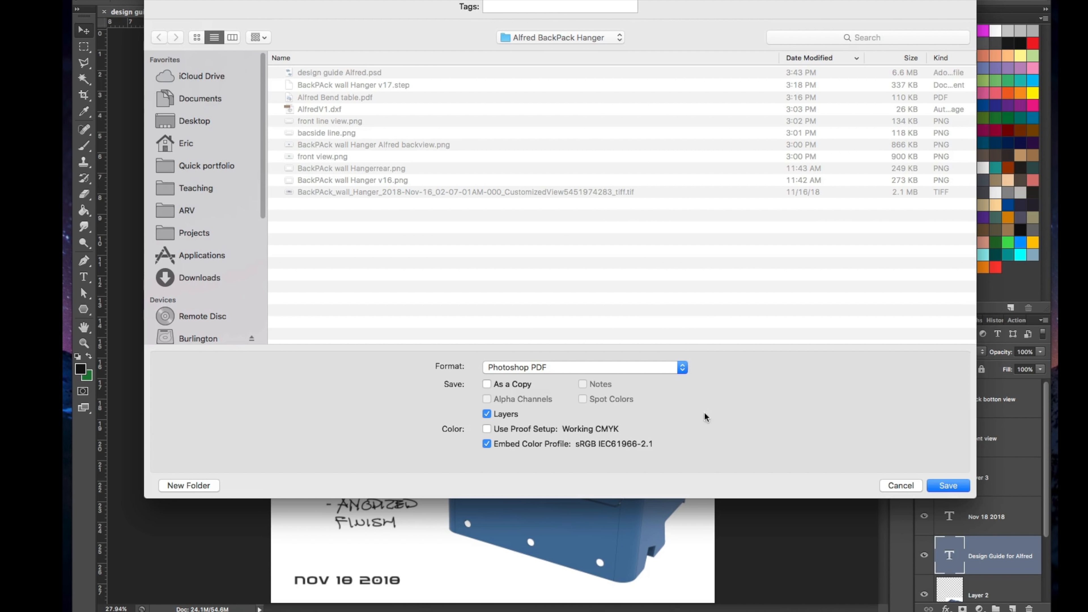
{"action": "left_click", "coordinate": [947, 485]}
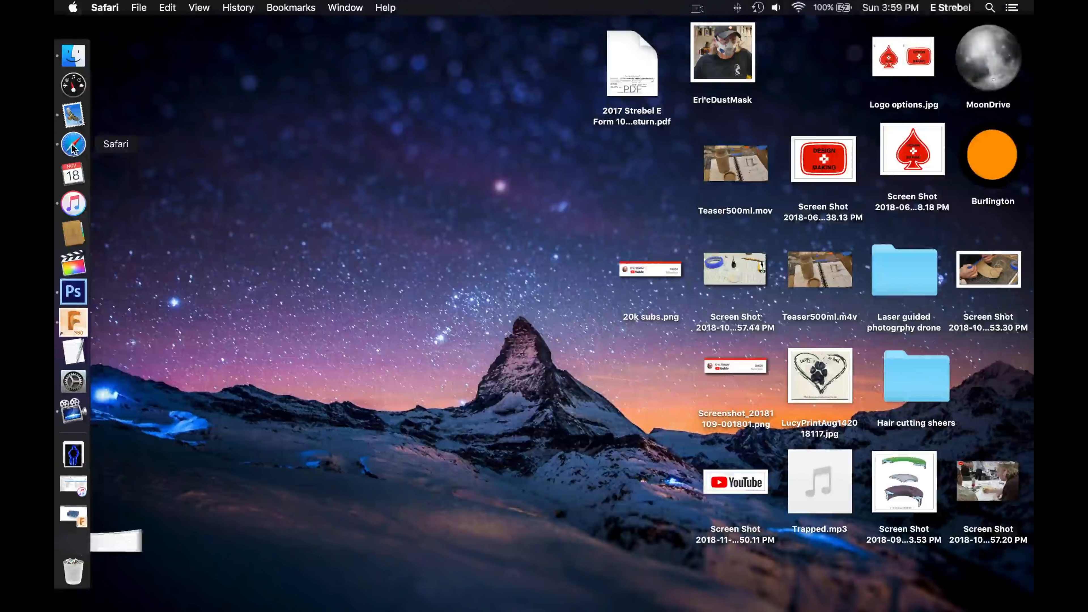
Step: Switch to Safari, reach the MFG.com Sourcing Dashboard and start a new RFQ
{"action": "left_click", "coordinate": [73, 145]}
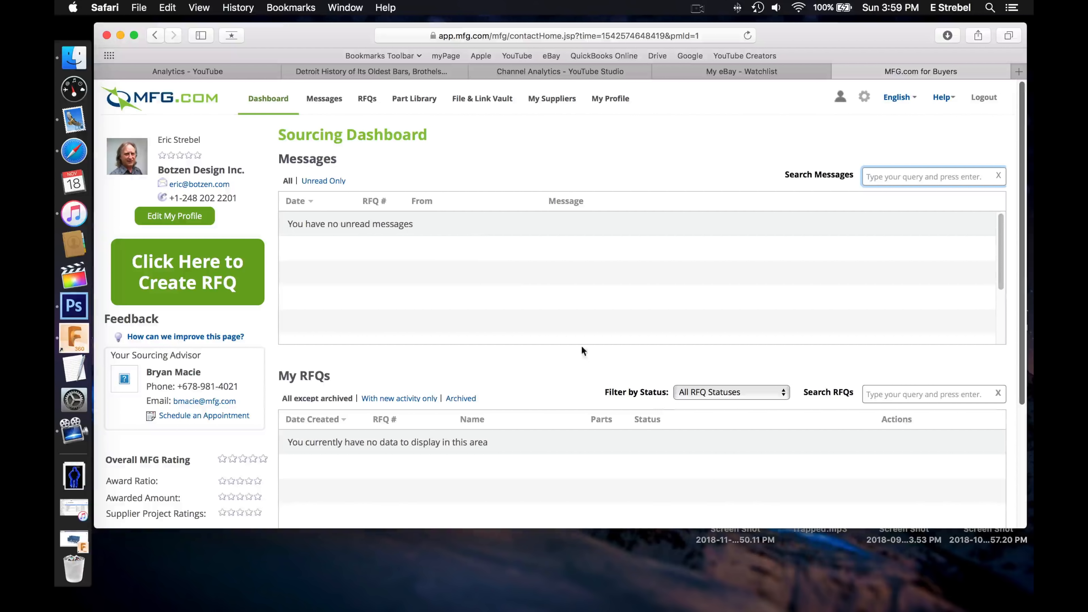
{"action": "left_click", "coordinate": [748, 35]}
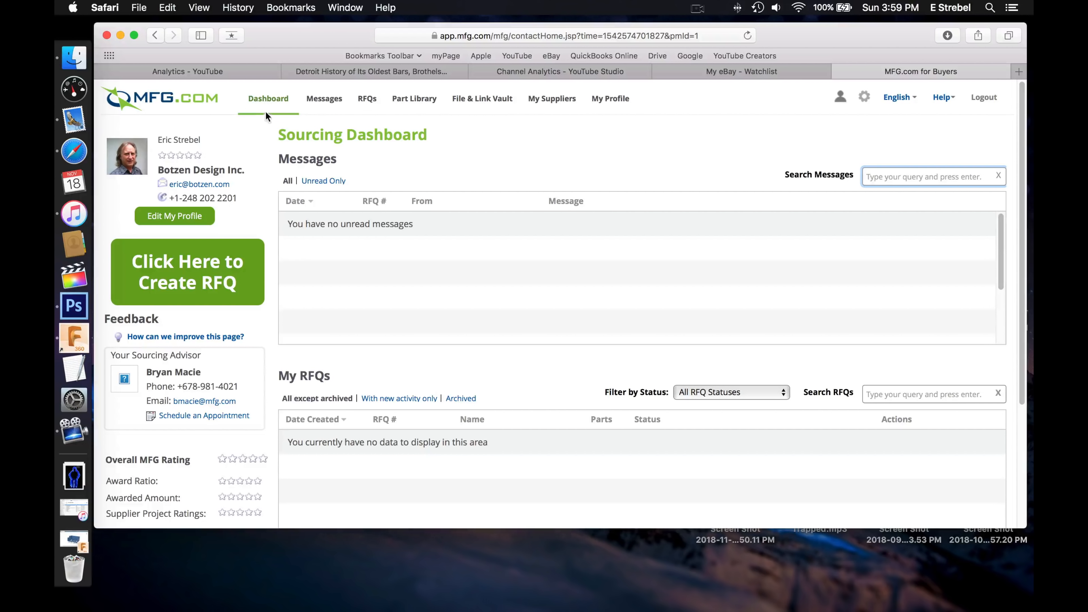
{"action": "left_click", "coordinate": [187, 272]}
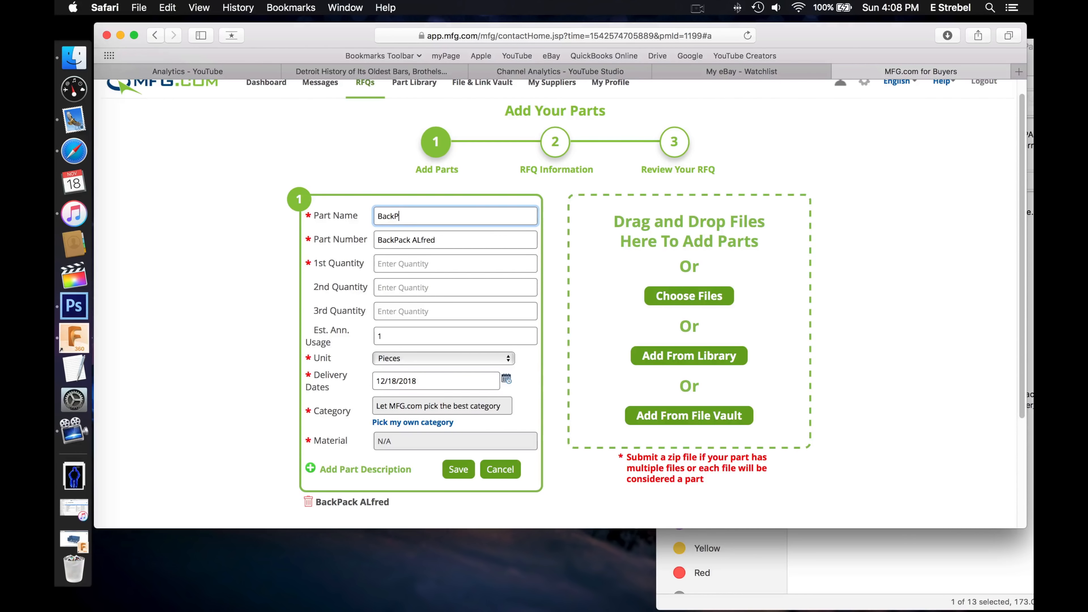
Step: Name the part 'Aluminum BackPack Hanger', set quantity 1000, keep the recommended category and save the water-jet description
{"action": "type", "text": "Aluminum BackPack Hanger"}
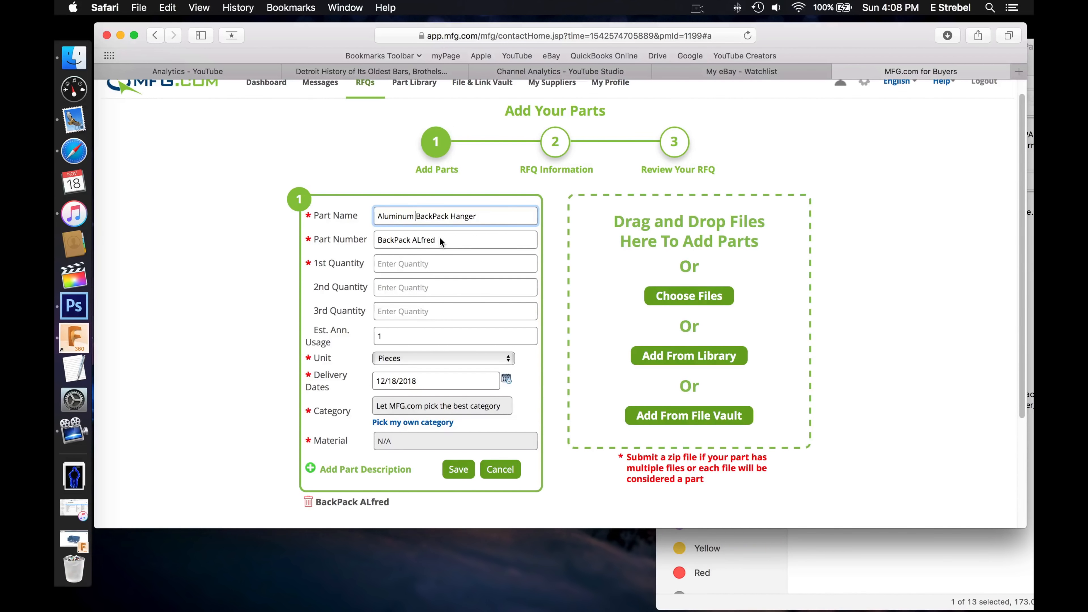
{"action": "type", "text": "1000"}
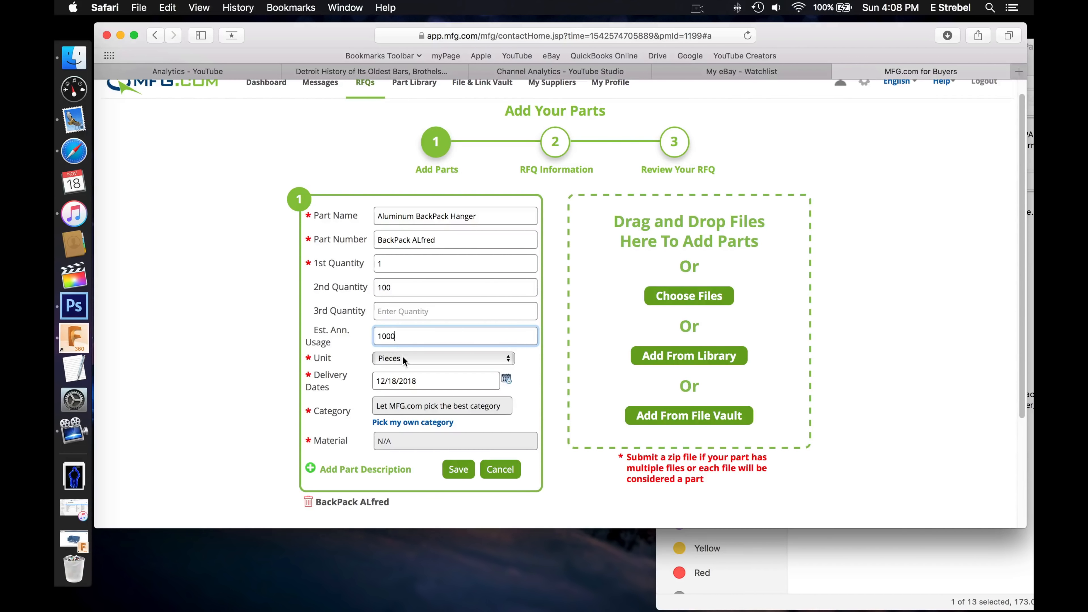
{"action": "left_click", "coordinate": [412, 422]}
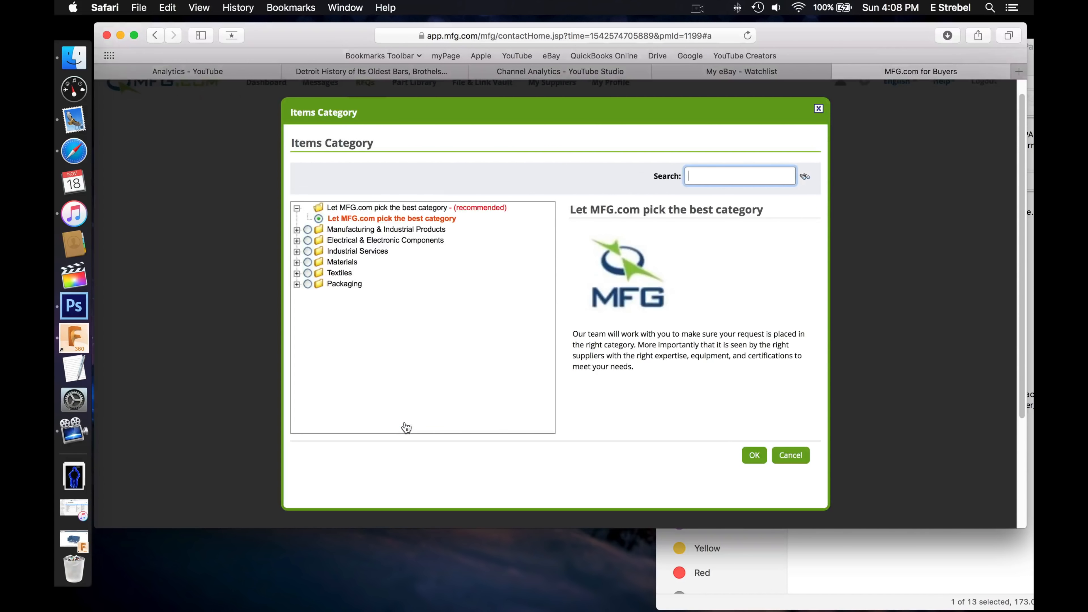
{"action": "left_click", "coordinate": [754, 455]}
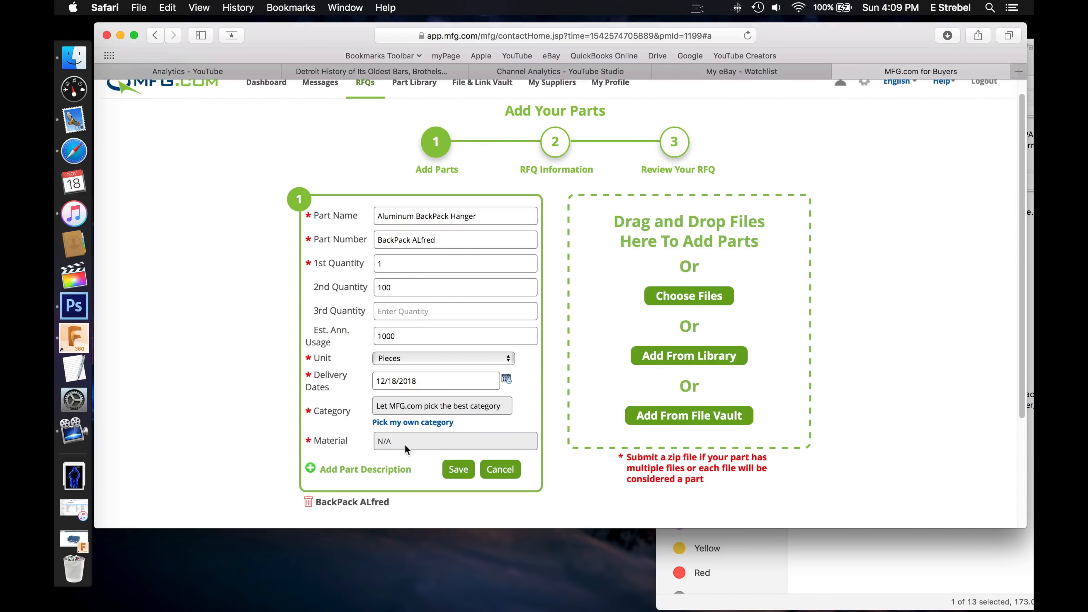
{"action": "left_click", "coordinate": [414, 422]}
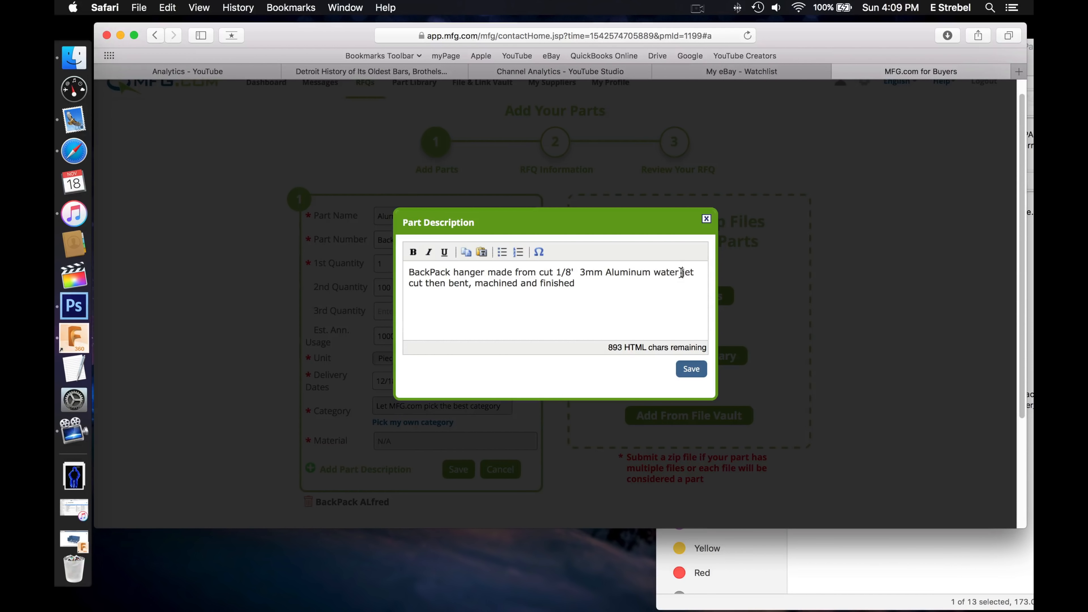
{"action": "left_click", "coordinate": [690, 368]}
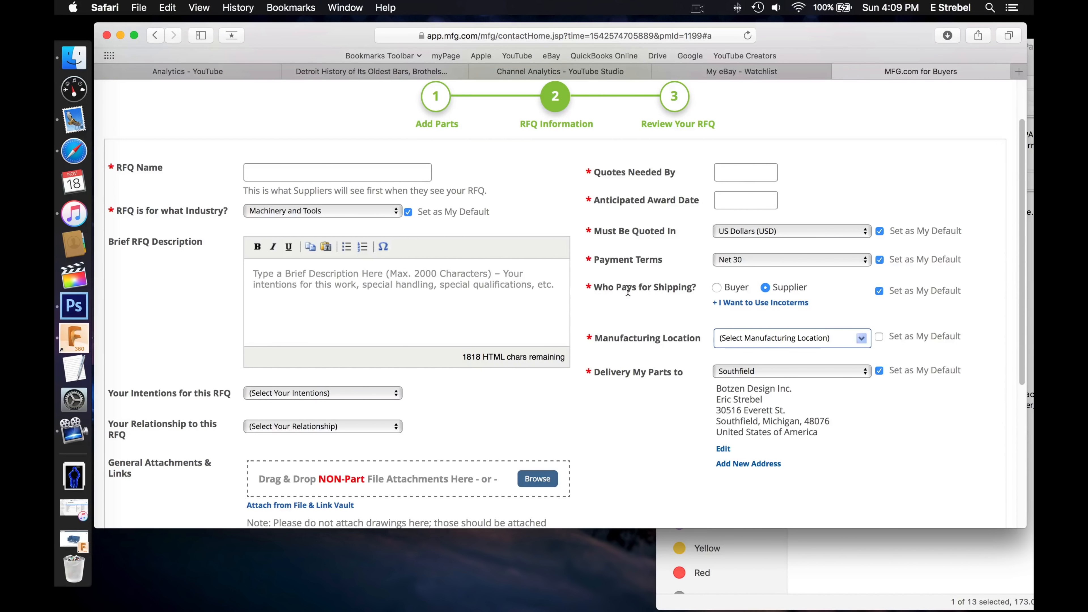
Step: Name the RFQ 'Alfred BackPack', set industry Fabricated Metals, and describe the 1/8" (3mm) machined, finished hanger
{"action": "type", "text": "Alfred BackPack"}
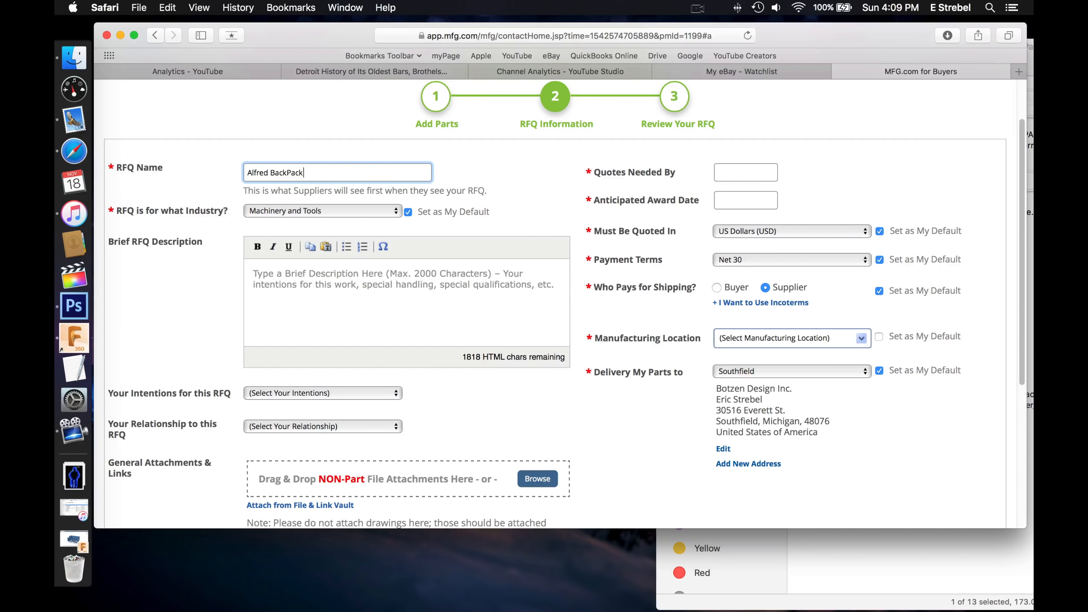
{"action": "left_click", "coordinate": [322, 210]}
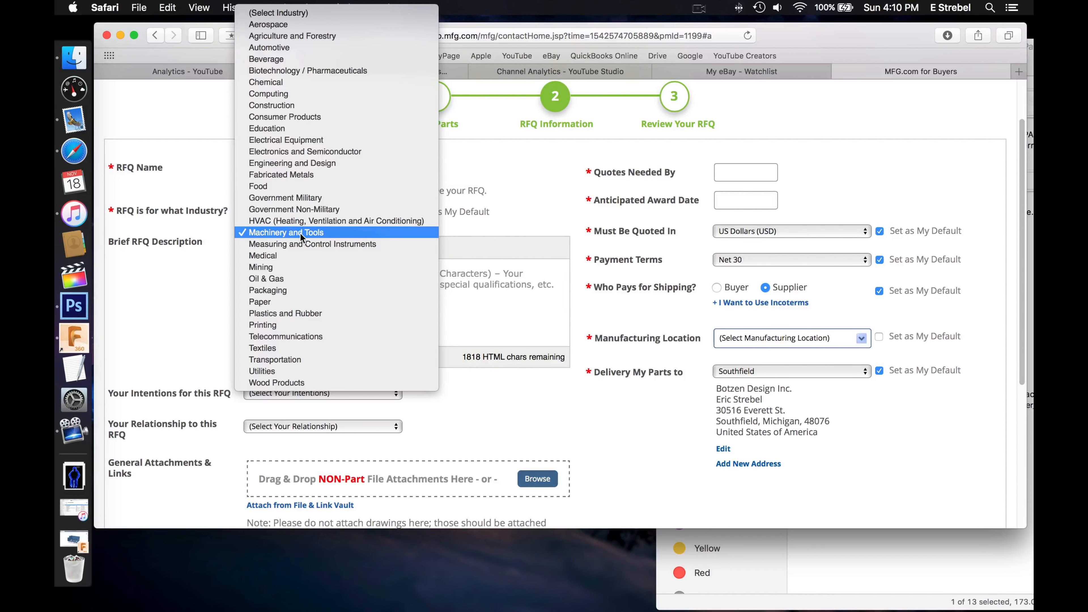
{"action": "left_click", "coordinate": [281, 174]}
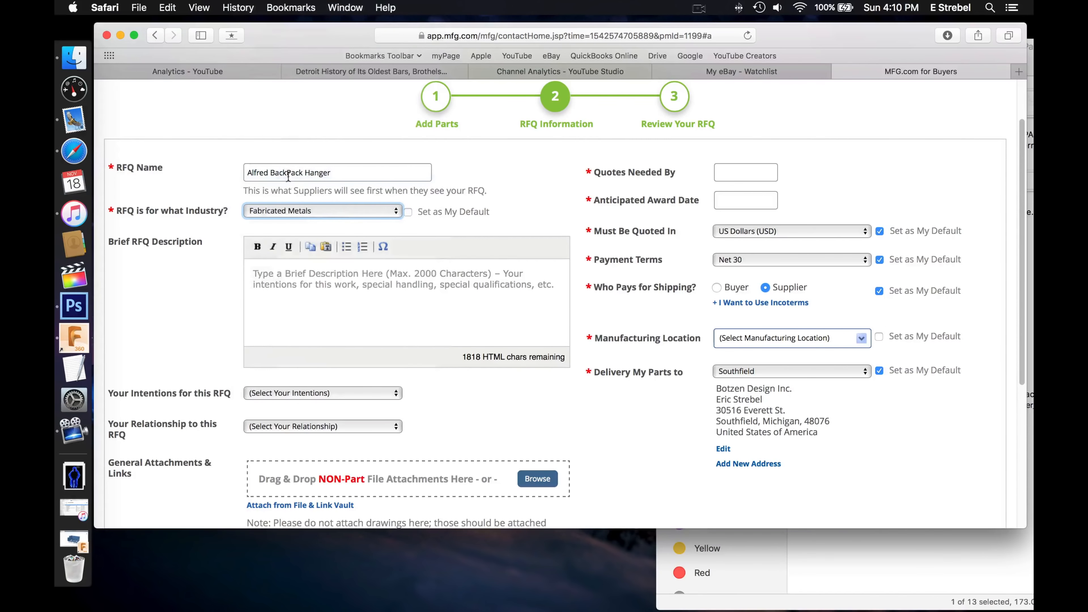
{"action": "type", "text": "The Alfred is an Aluminum BackPack Han"}
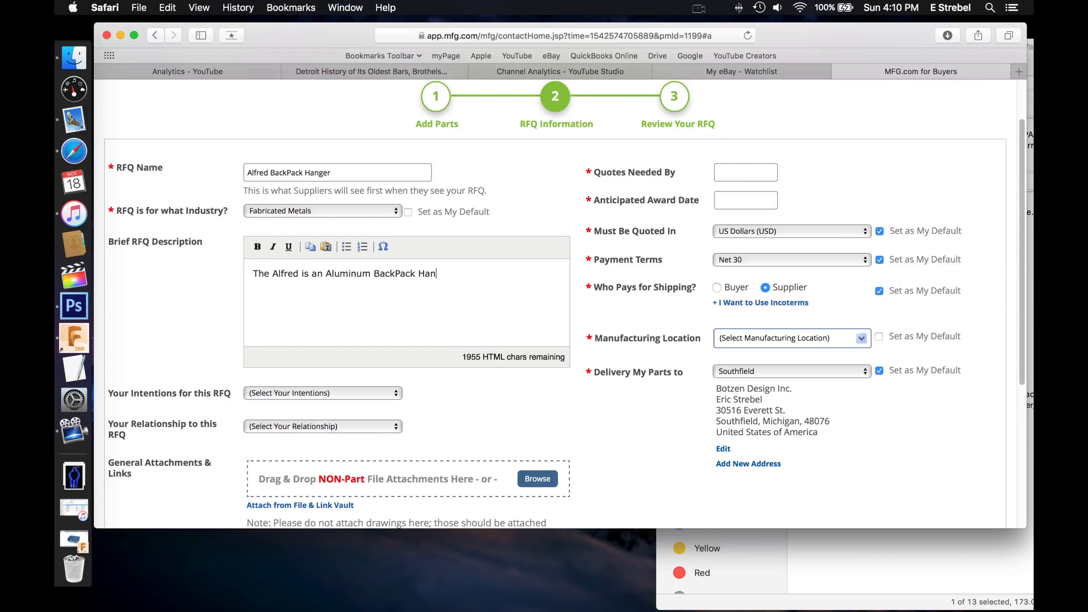
{"action": "type", "text": "ger made form 1/8\" 3mm"}
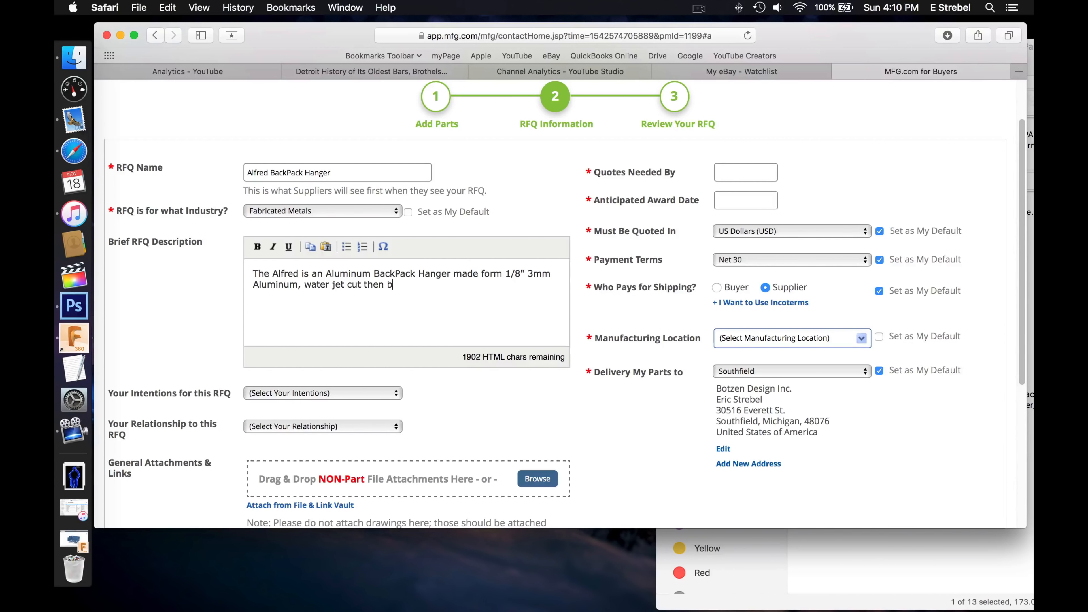
{"action": "type", "text": "end and machined and finished"}
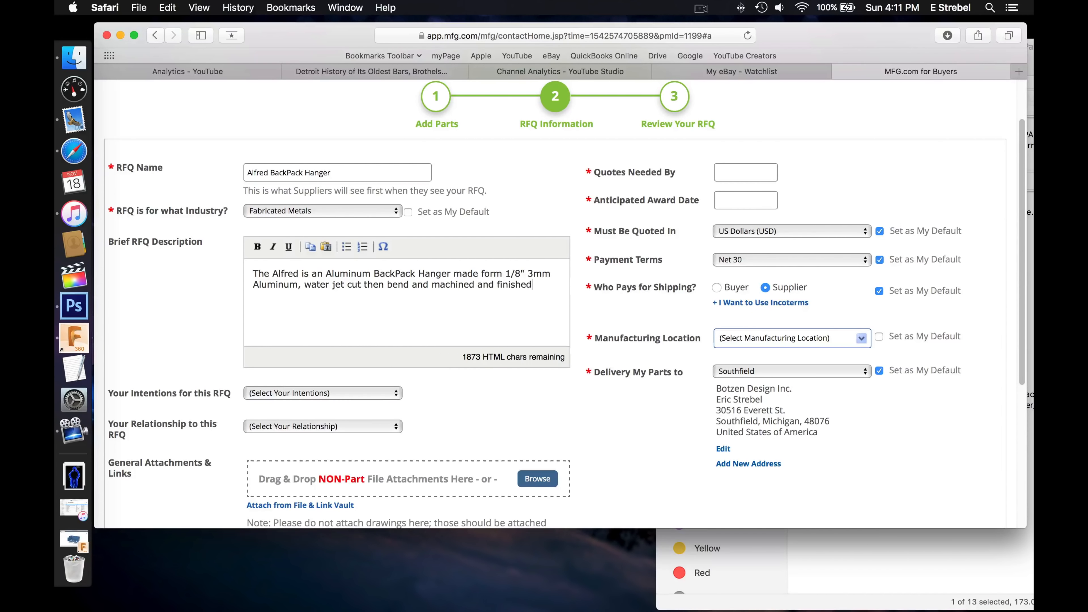
Step: Set intention to new-design supplier search, quotes due 11/23/2018, buyer-paid shipping, Canada/US location, and continue to review
{"action": "left_click", "coordinate": [322, 393]}
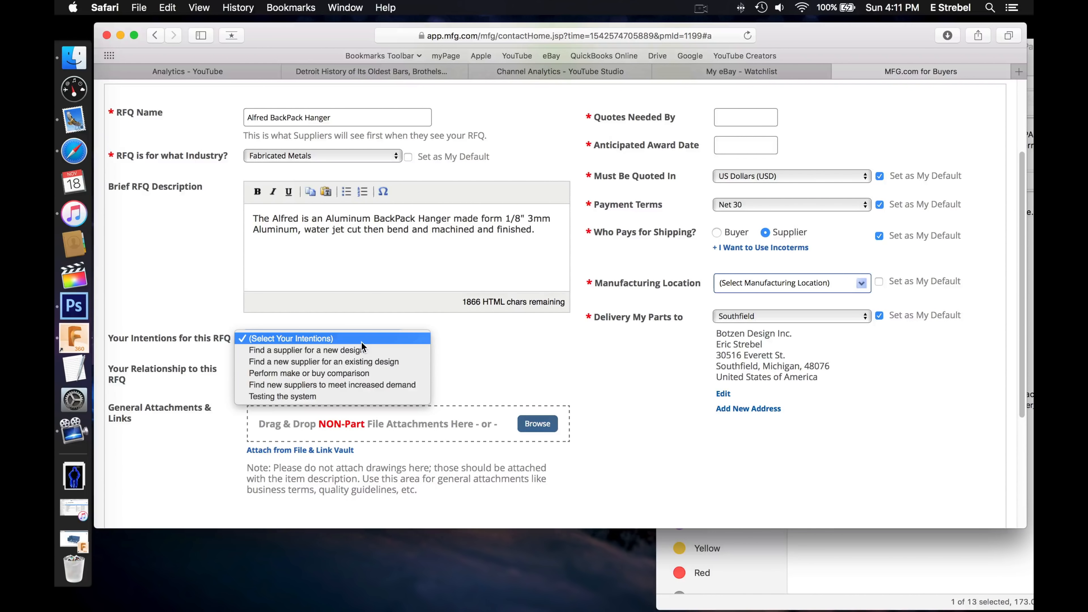
{"action": "left_click", "coordinate": [306, 350]}
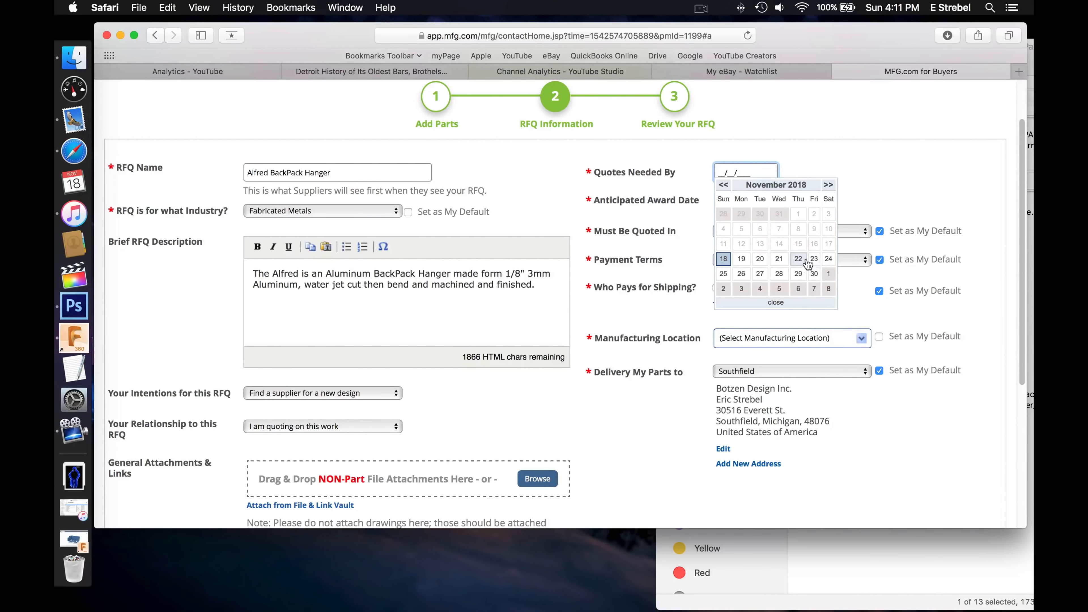
{"action": "left_click", "coordinate": [813, 259]}
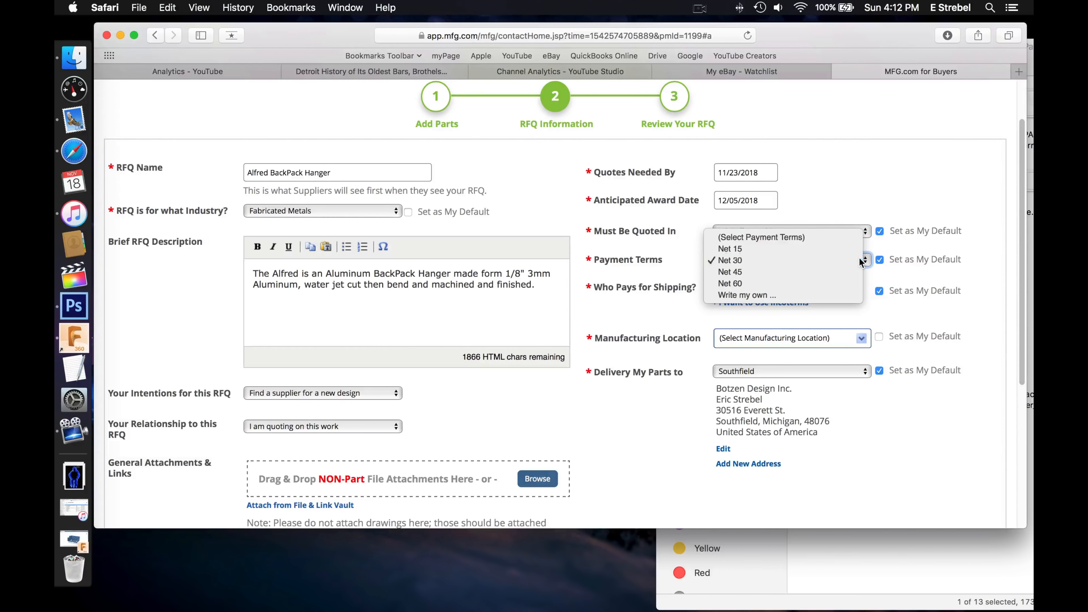
{"action": "left_click", "coordinate": [729, 260]}
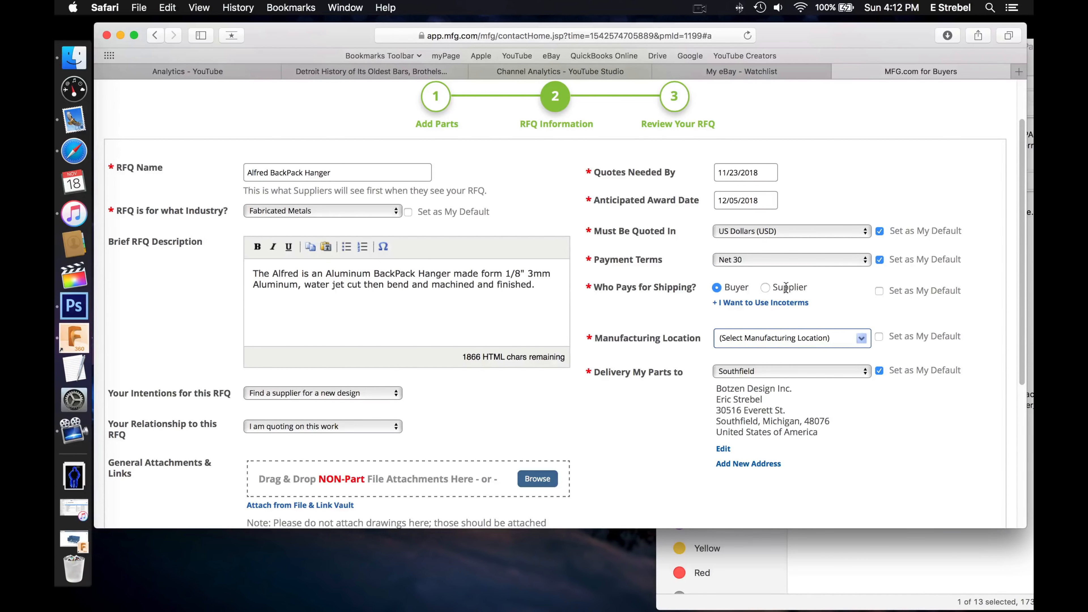
{"action": "left_click", "coordinate": [791, 337]}
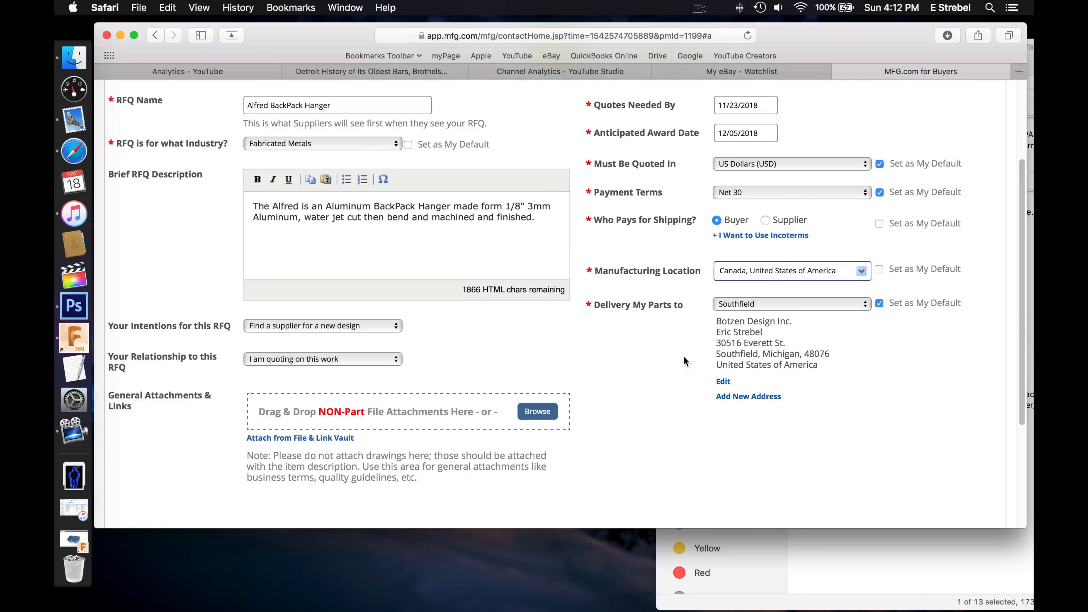
{"action": "scroll", "scroll_direction": "up", "scroll_amount": 3}
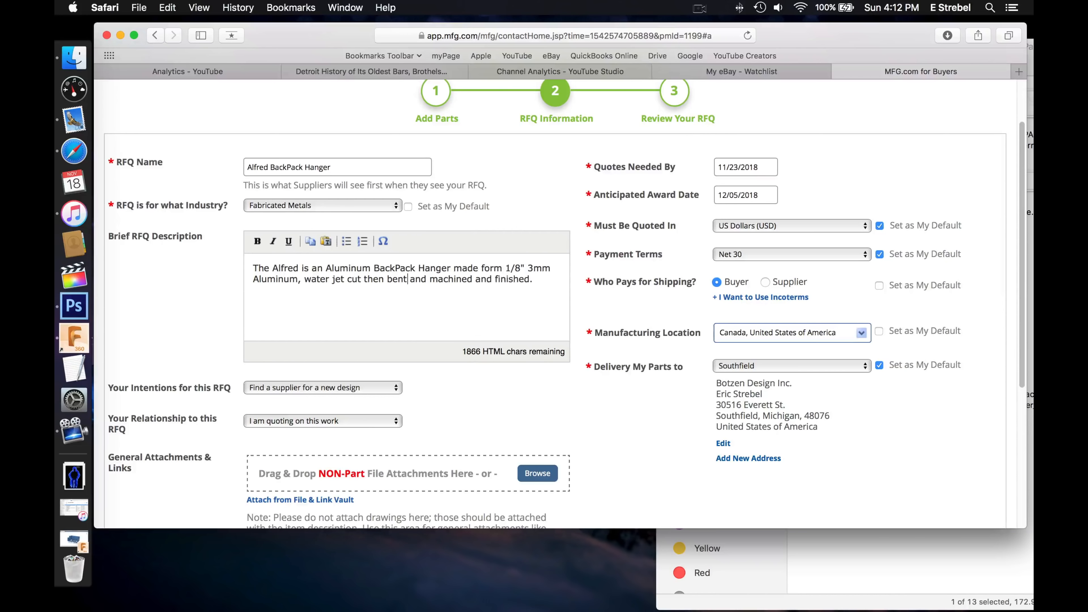
{"action": "scroll", "scroll_direction": "down", "scroll_amount": 3}
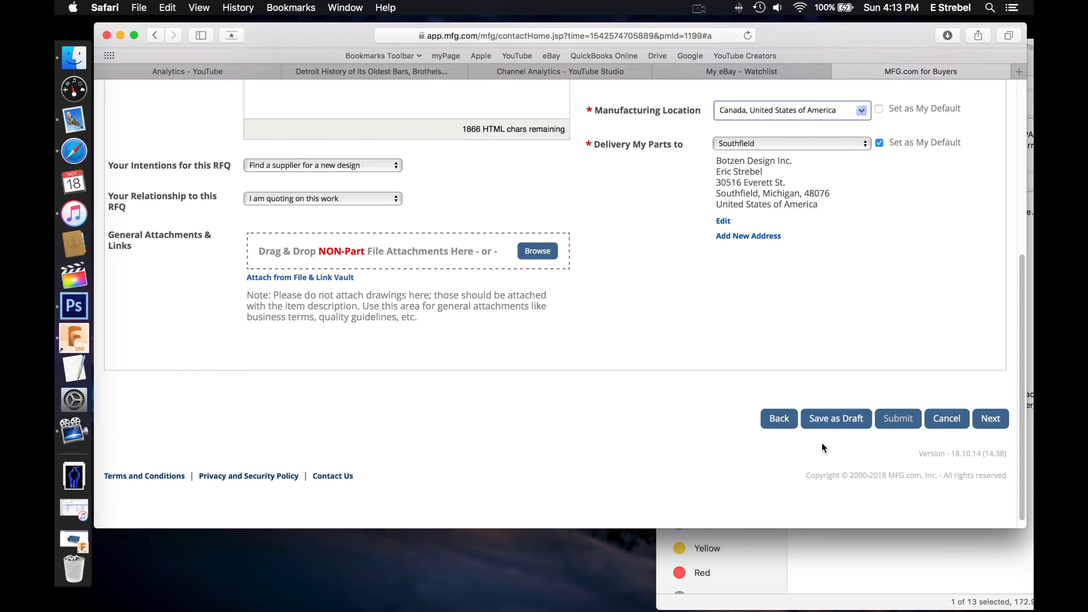
{"action": "left_click", "coordinate": [990, 419]}
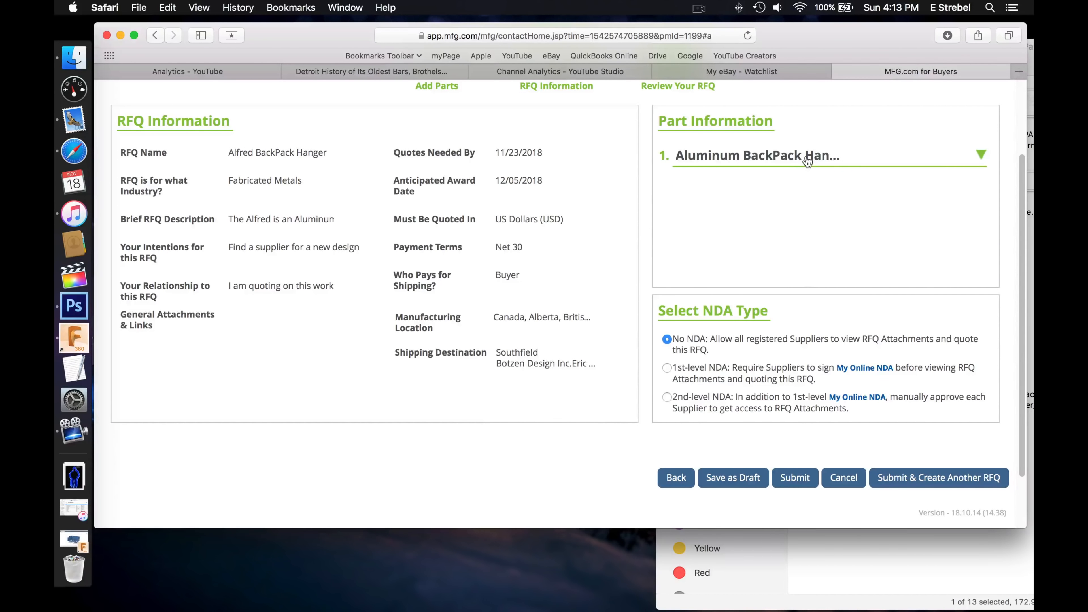
Step: Submit the RFQ with No NDA selected and return to the MFG.com dashboard
{"action": "left_click", "coordinate": [980, 155]}
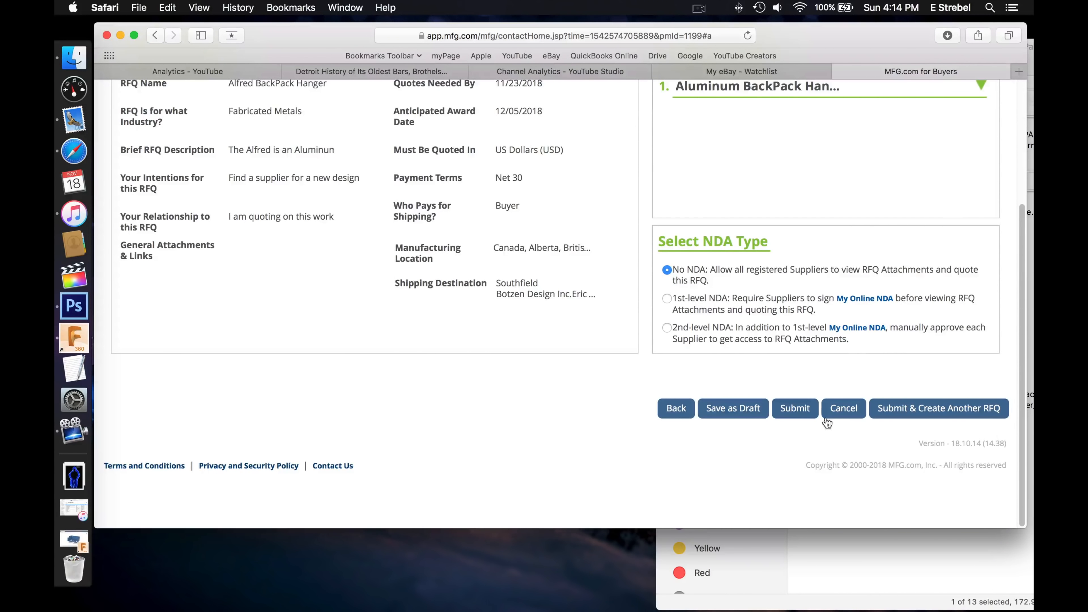
{"action": "left_click", "coordinate": [795, 409]}
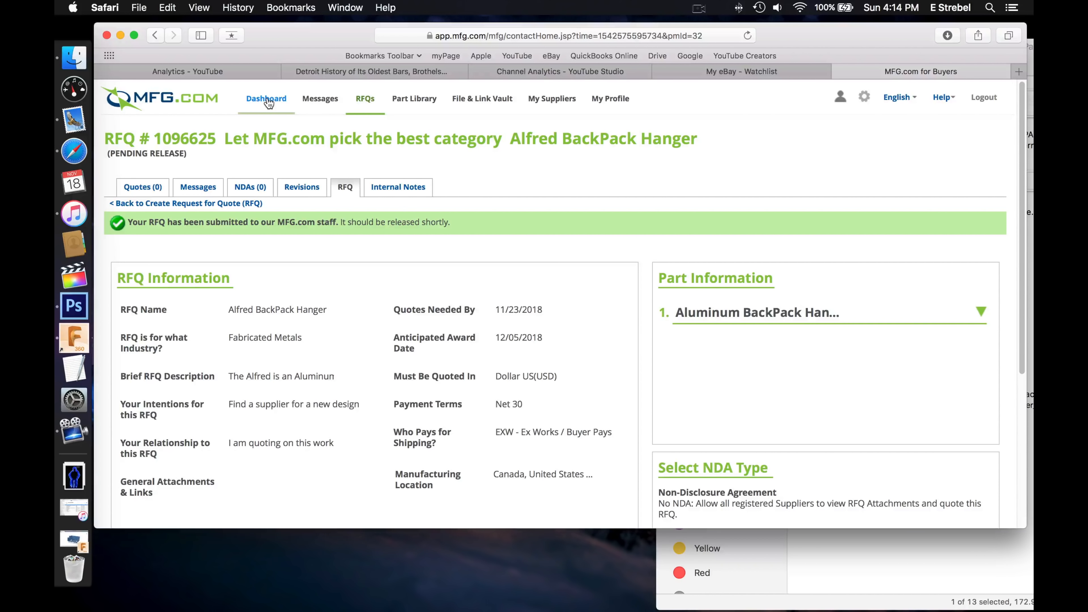
{"action": "left_click", "coordinate": [266, 98]}
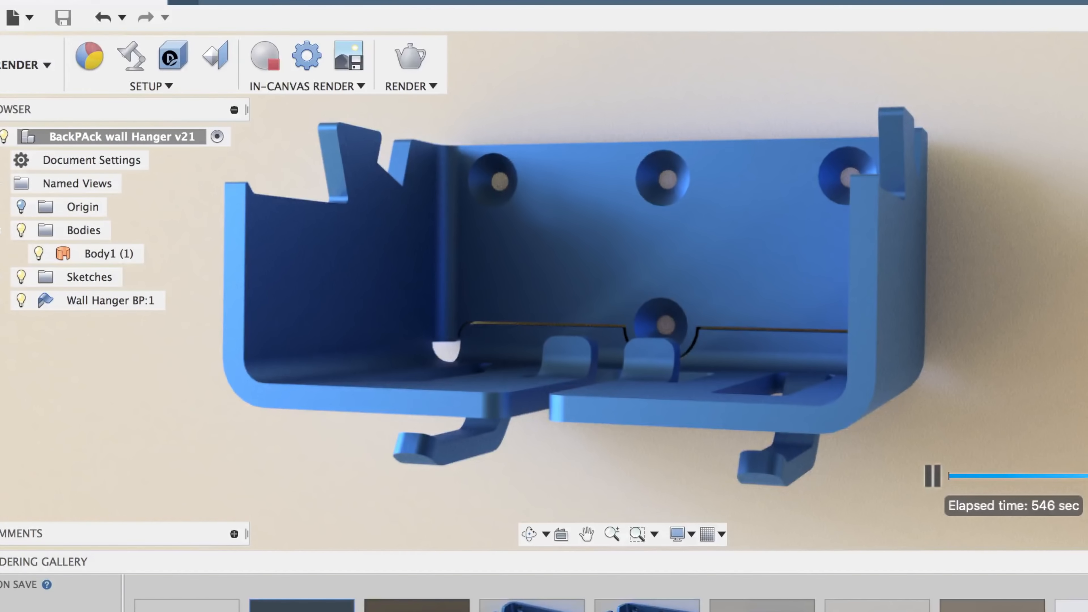
Step: Pause the in-canvas render of the aluminum hanger at about 613 seconds
{"action": "left_click", "coordinate": [932, 476]}
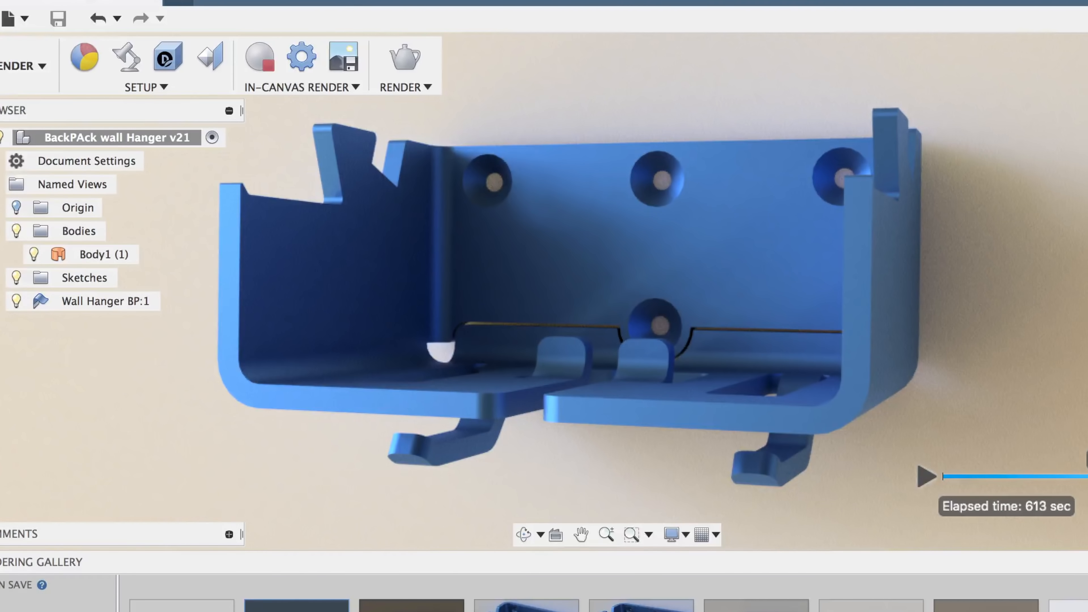